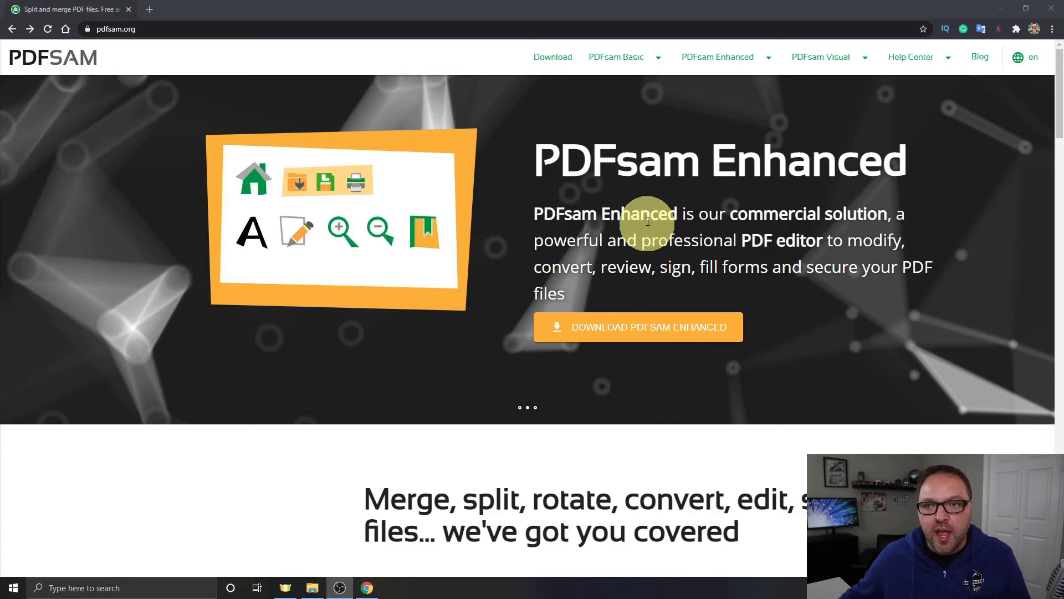
mouse_move(623, 93)
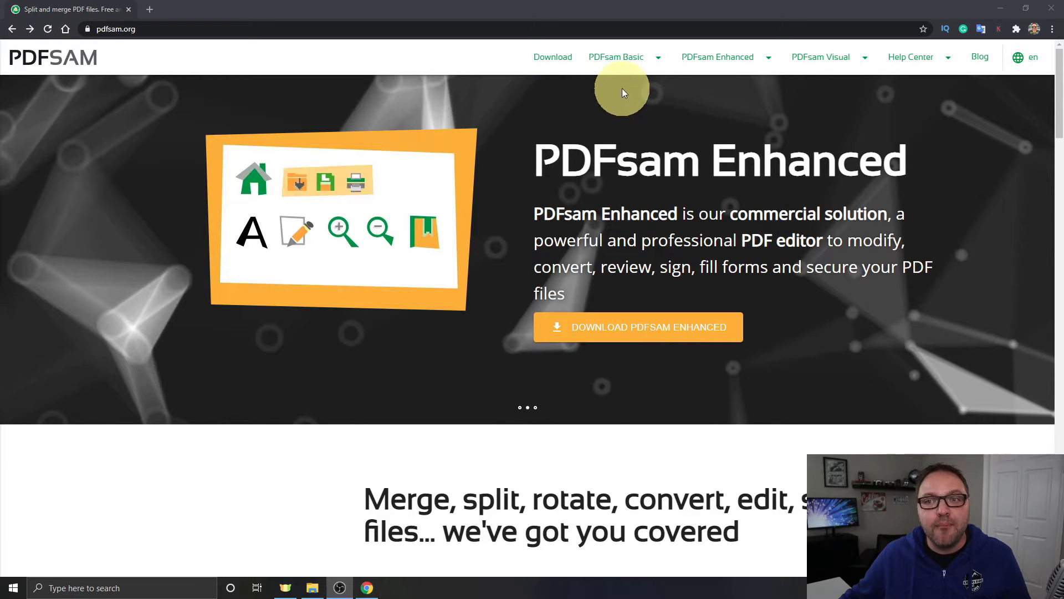
- Reach the PDFsam Basic download page from the site menu and scroll through it
click(616, 57)
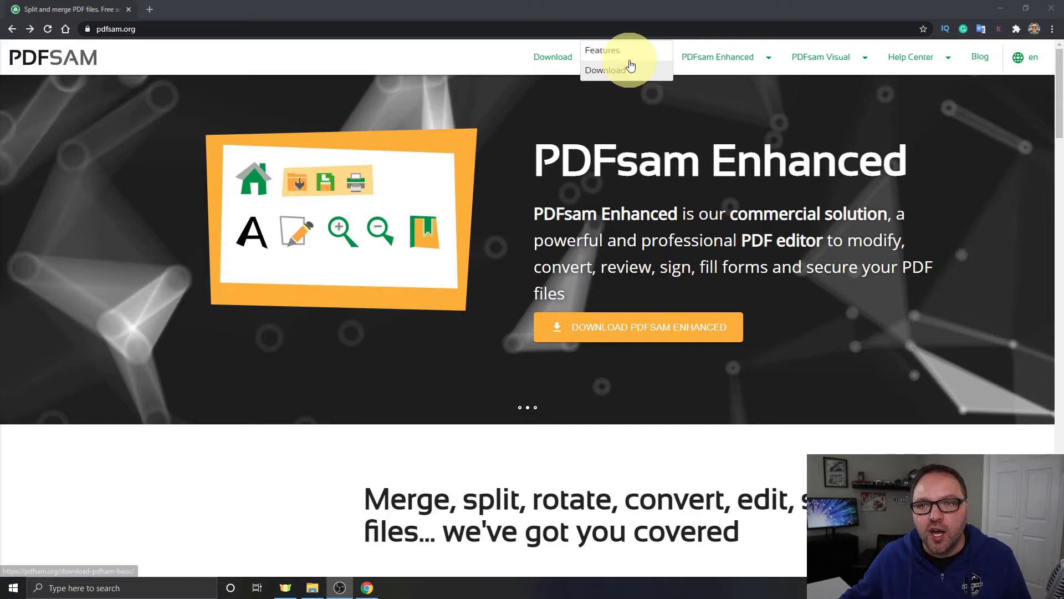
click(605, 70)
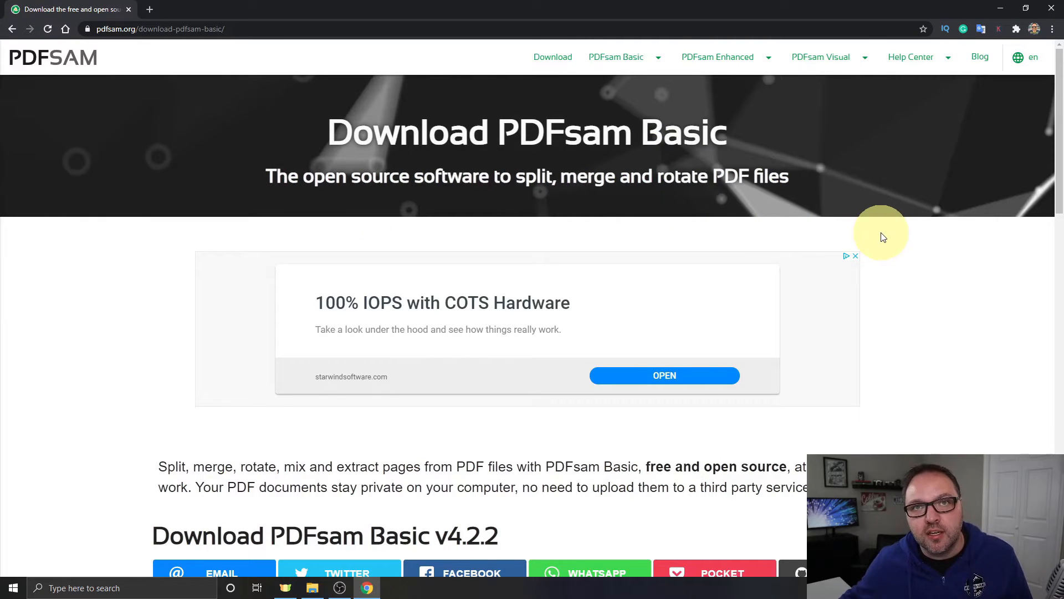
scroll(down, 3)
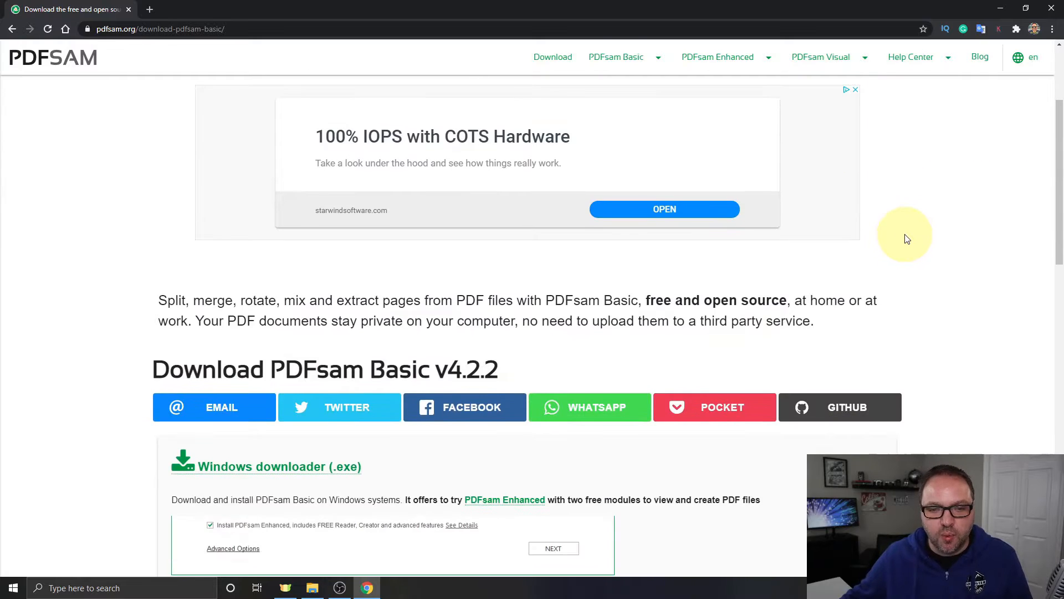
scroll(down, 3)
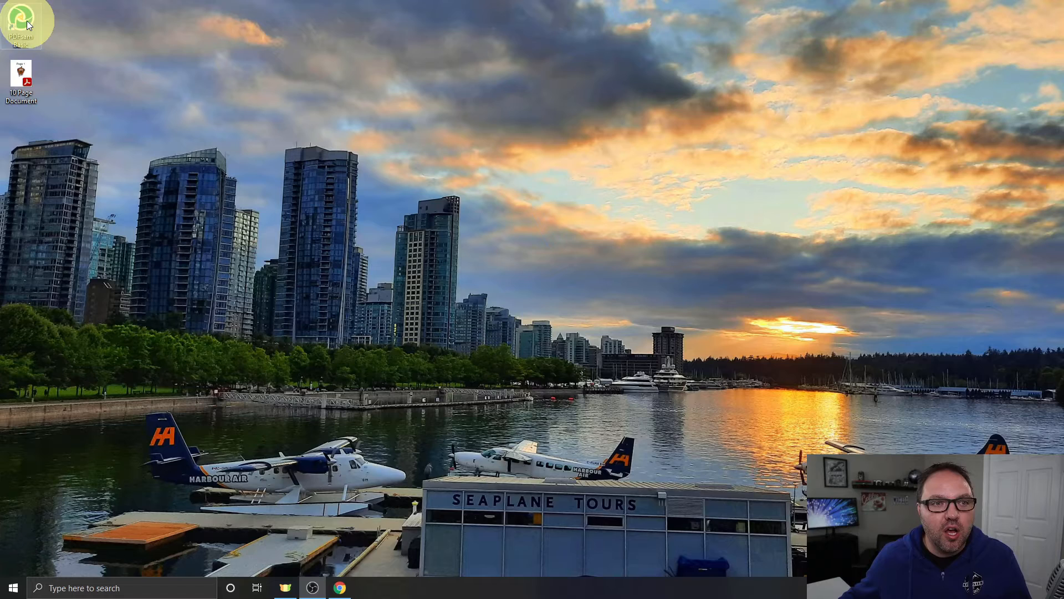
- Launch PDFsam Basic from its desktop shortcut
double_click(20, 18)
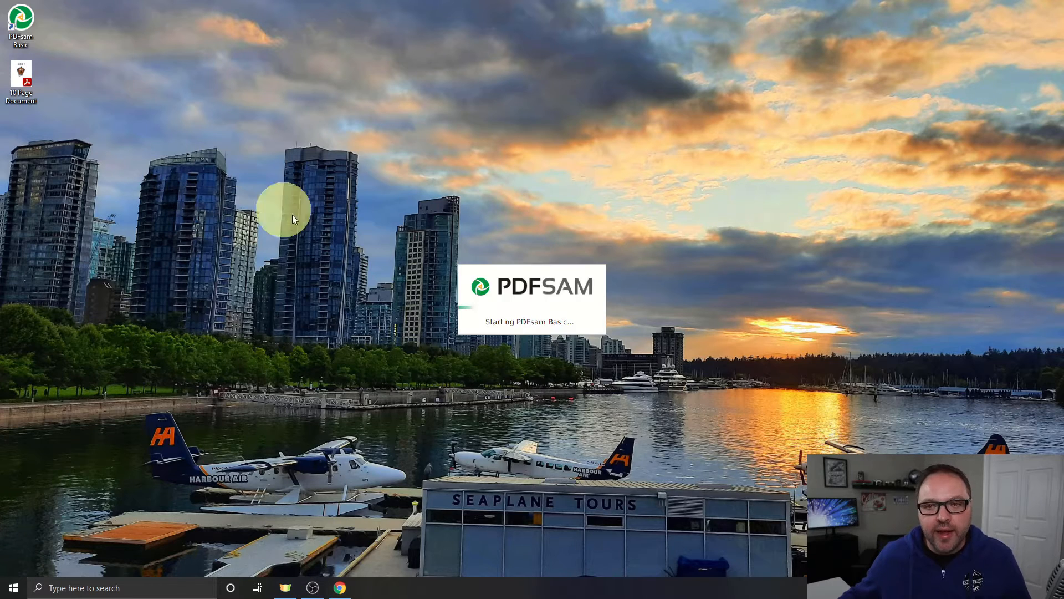
mouse_move(349, 285)
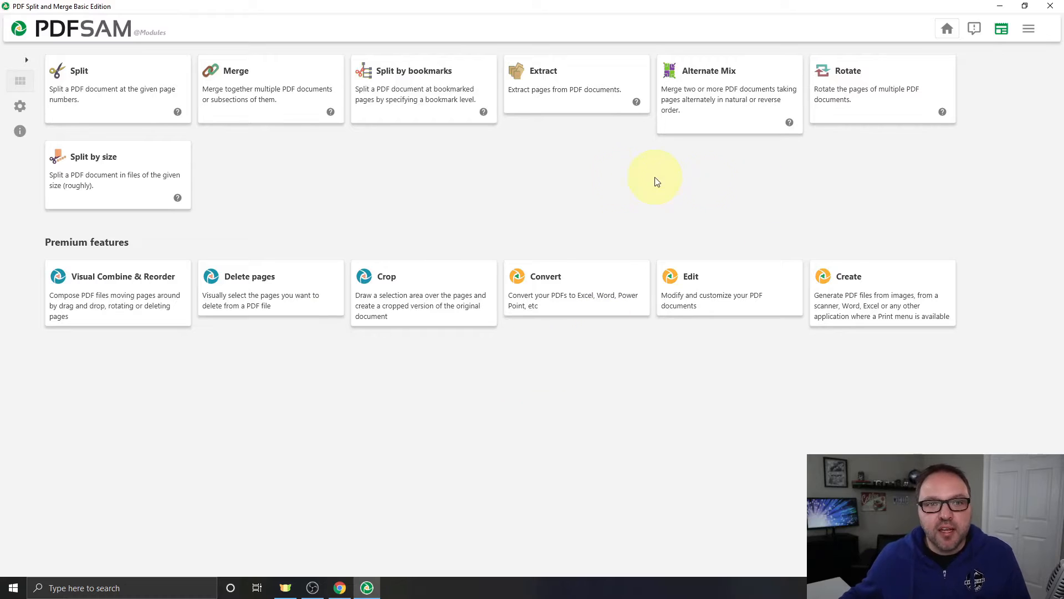
mouse_move(314, 166)
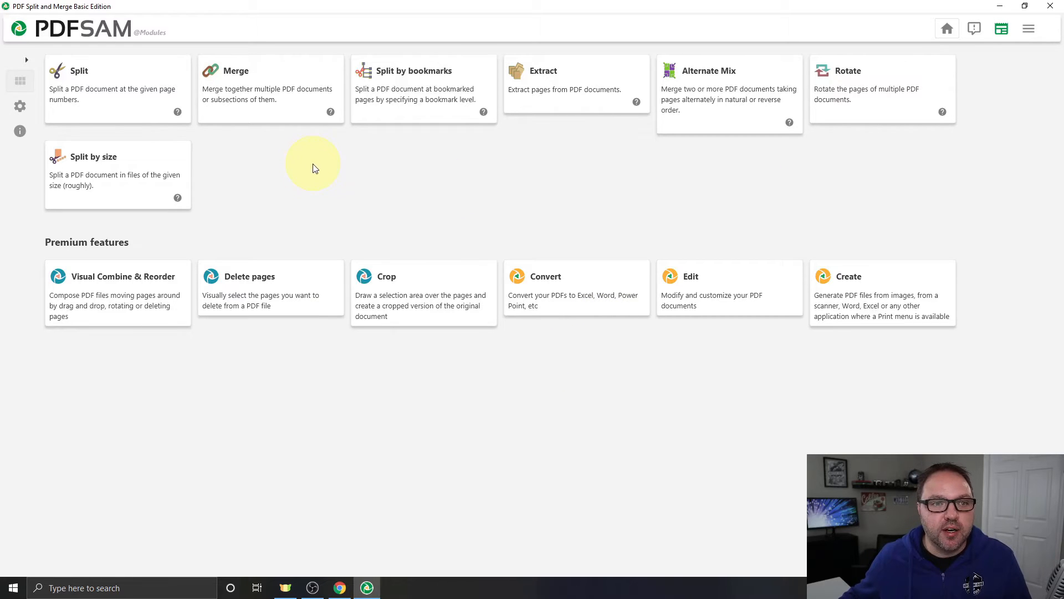
mouse_move(413, 98)
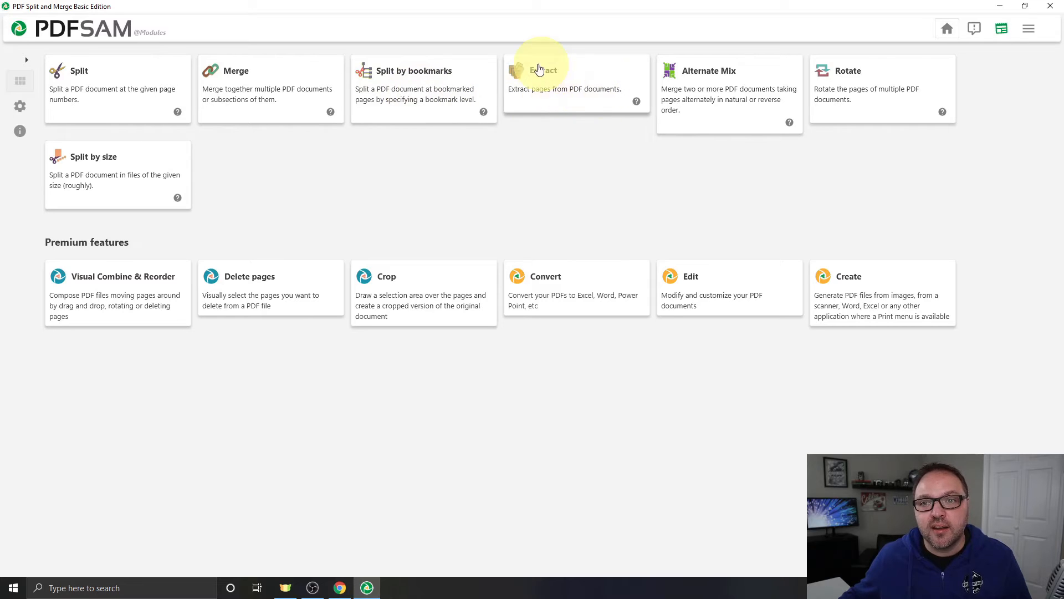
mouse_move(693, 103)
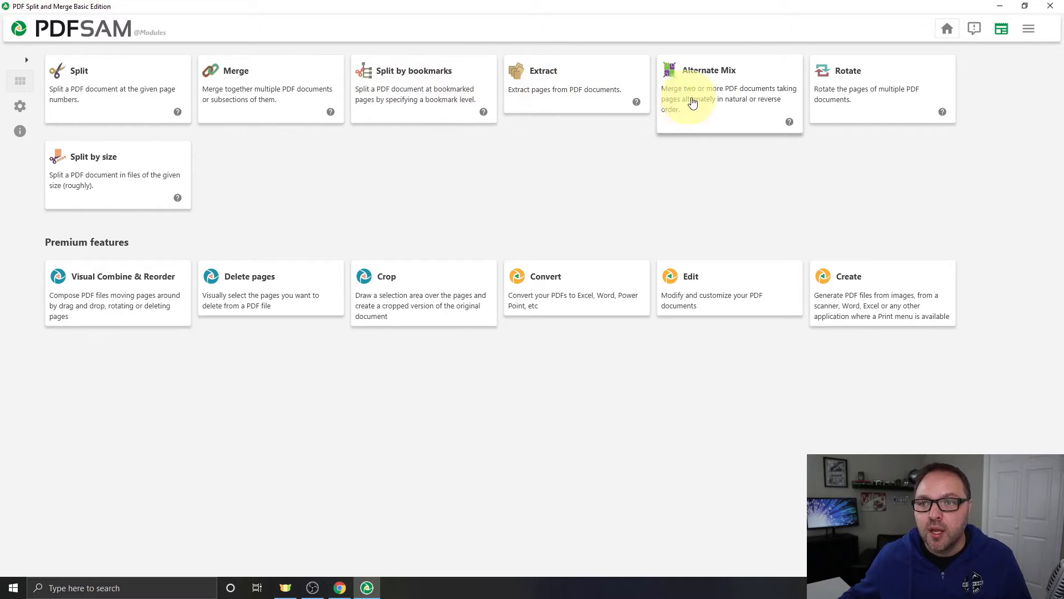
mouse_move(242, 173)
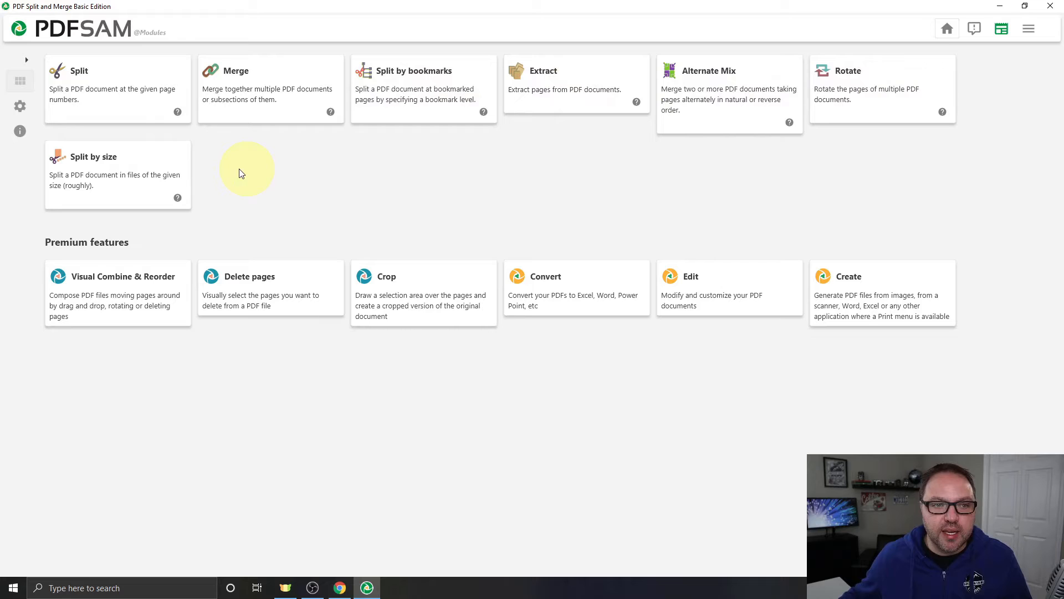
mouse_move(334, 180)
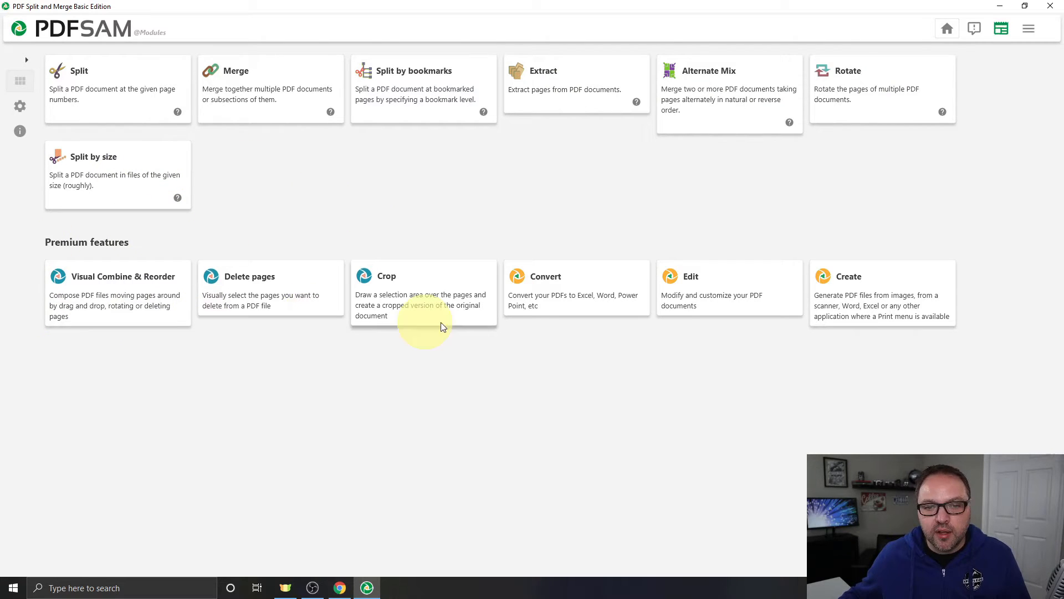
mouse_move(379, 379)
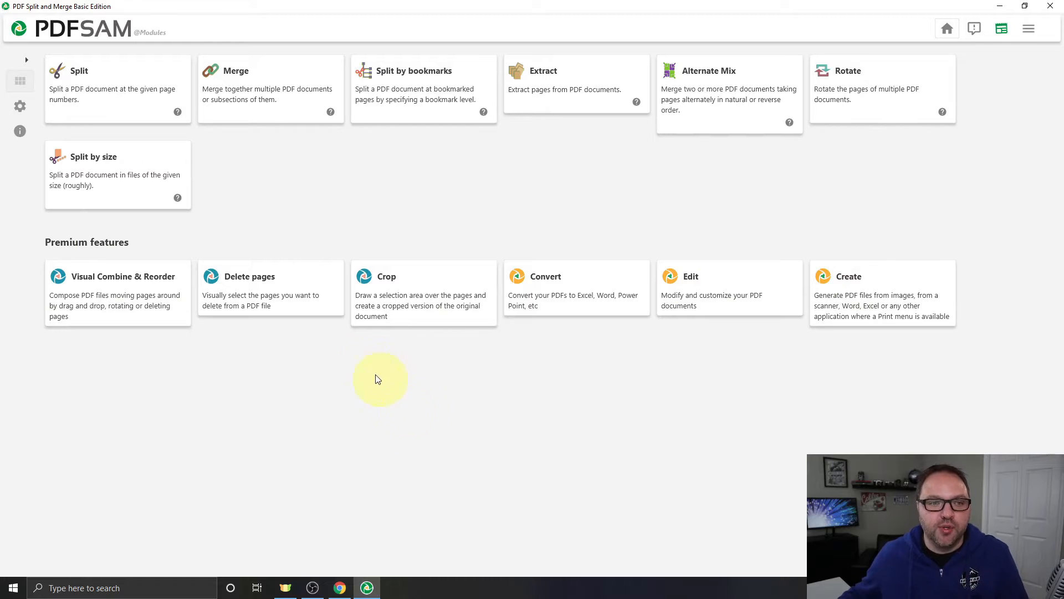
mouse_move(578, 159)
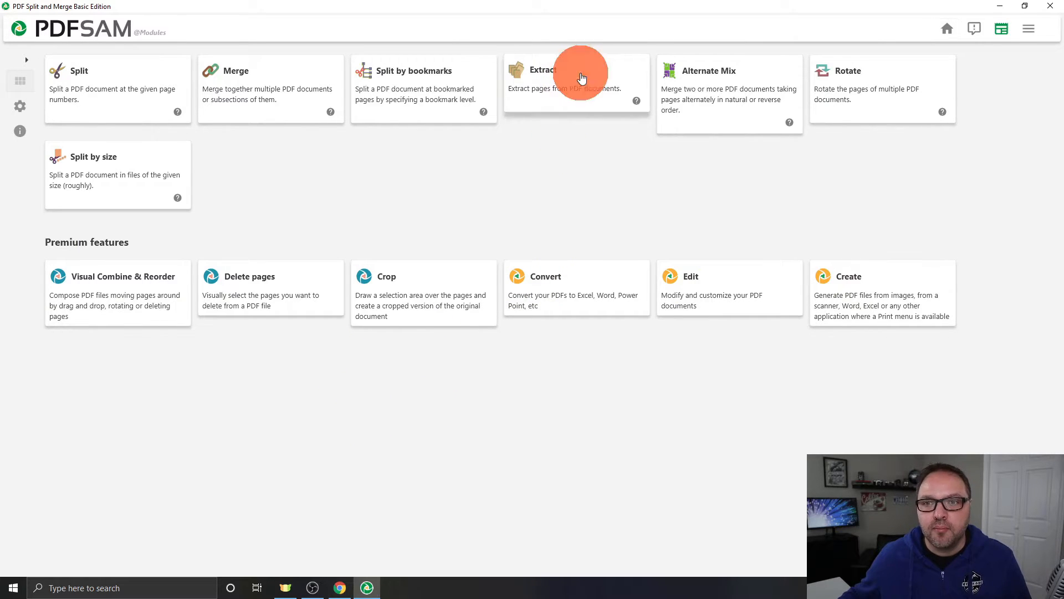
- Choose the Extract module from the PDFsam home screen
click(580, 75)
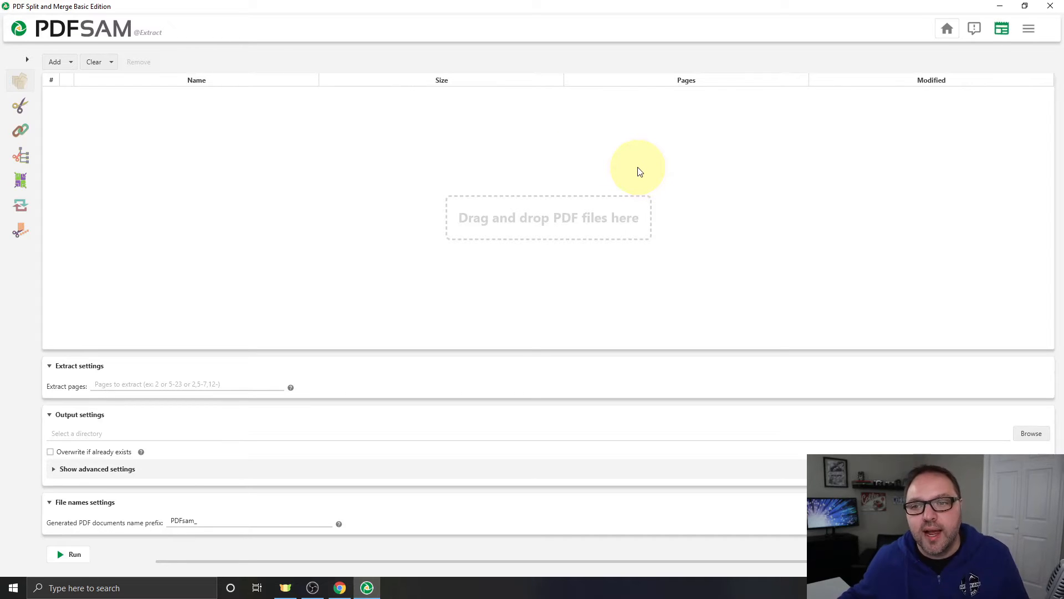
mouse_move(407, 260)
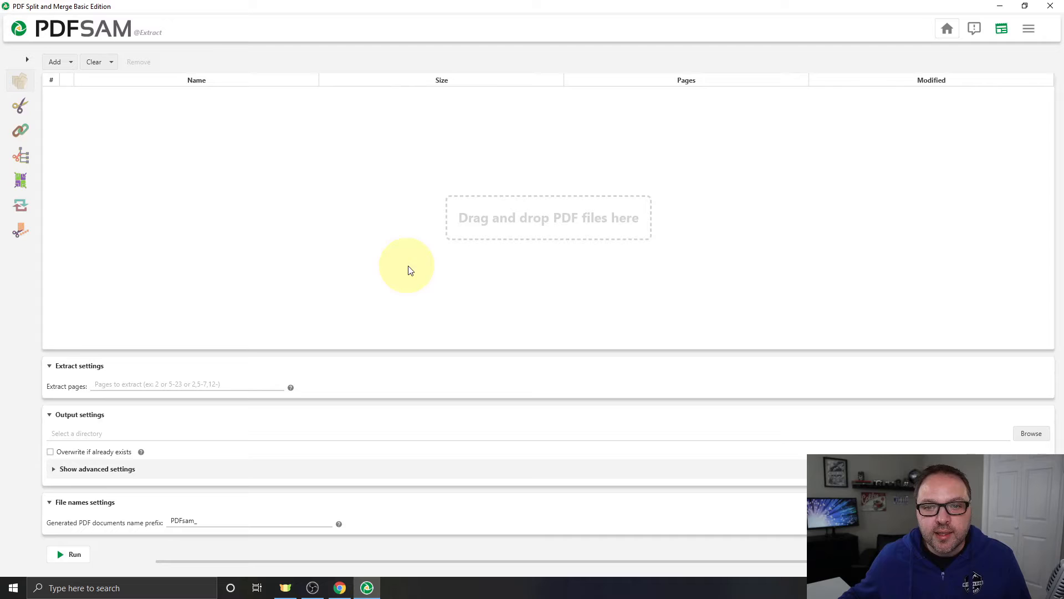
mouse_move(617, 253)
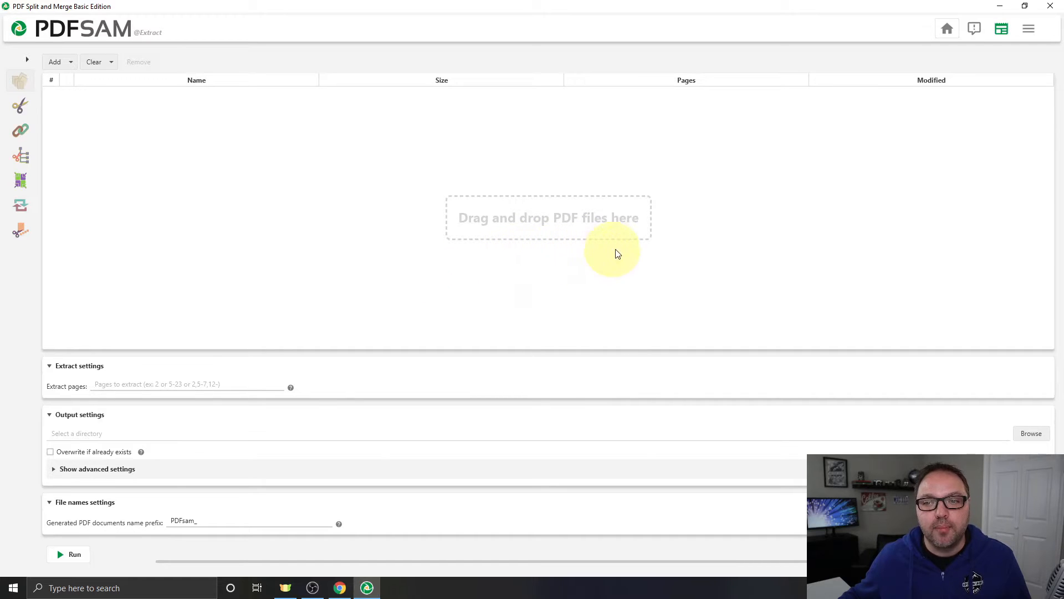
mouse_move(446, 286)
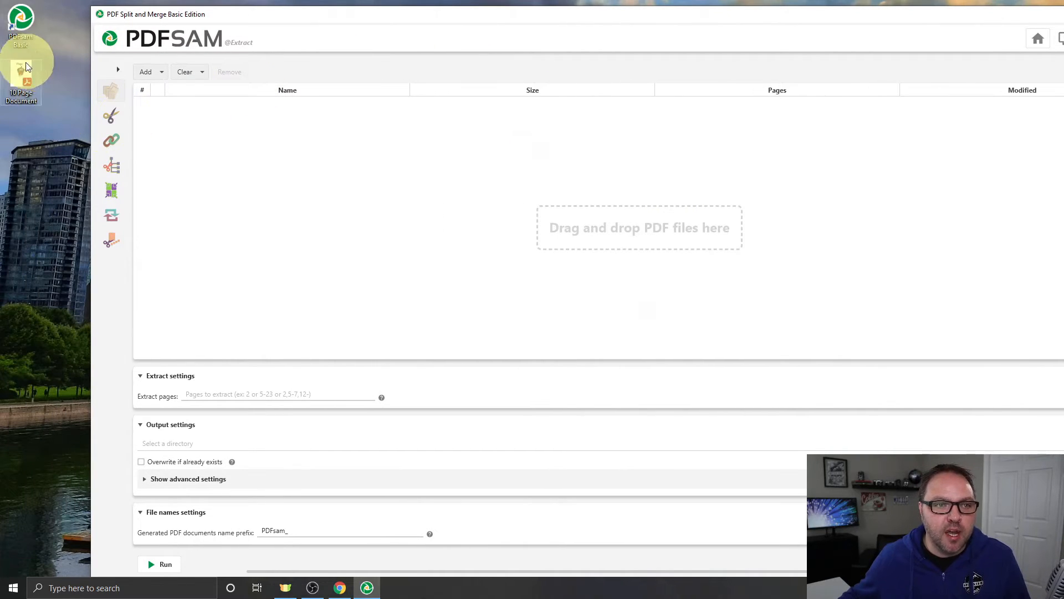
mouse_move(51, 96)
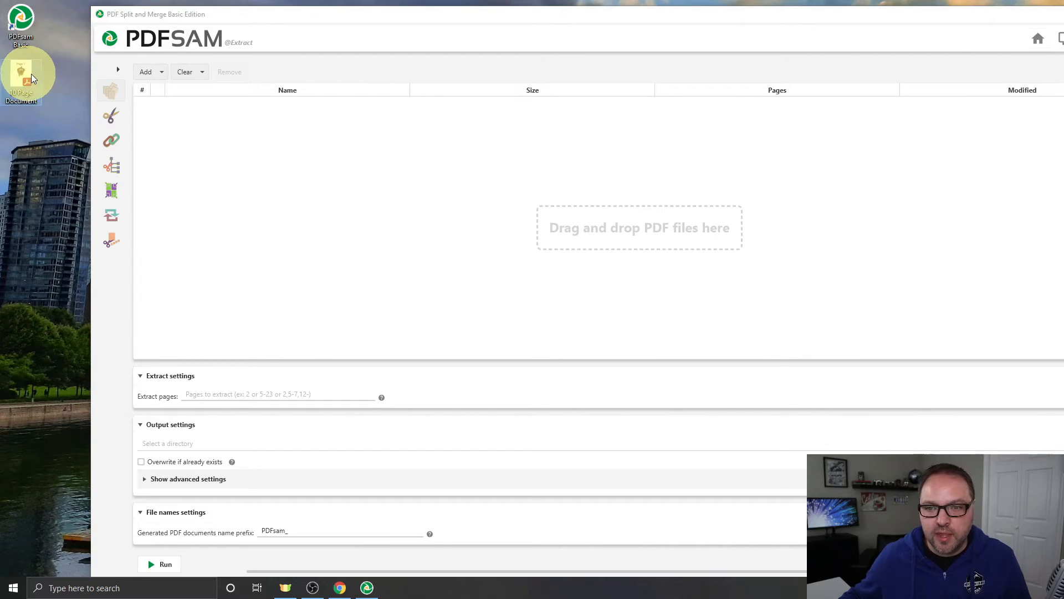
double_click(21, 72)
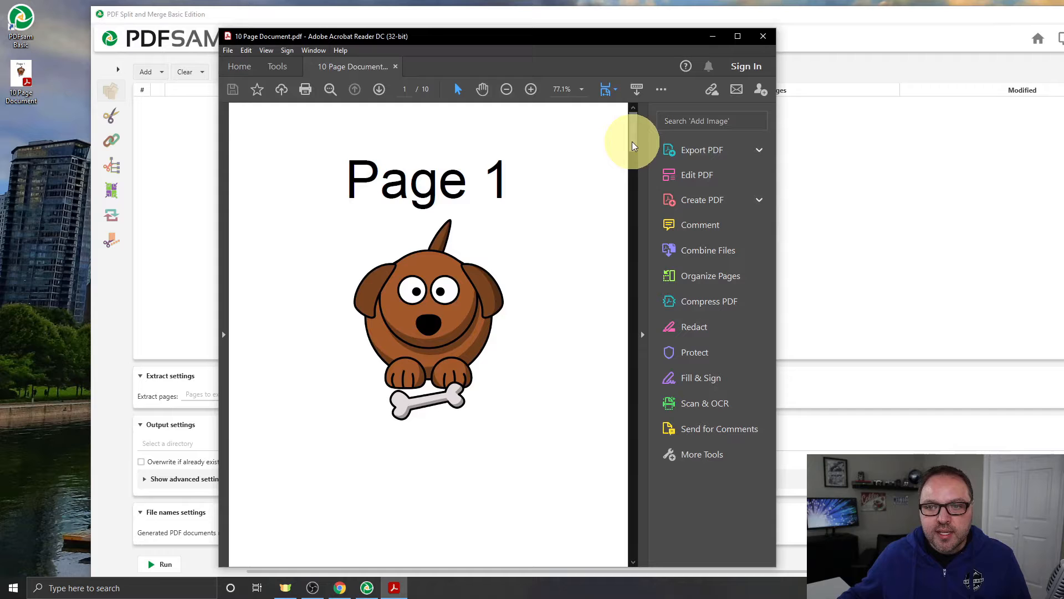
scroll(down, 3)
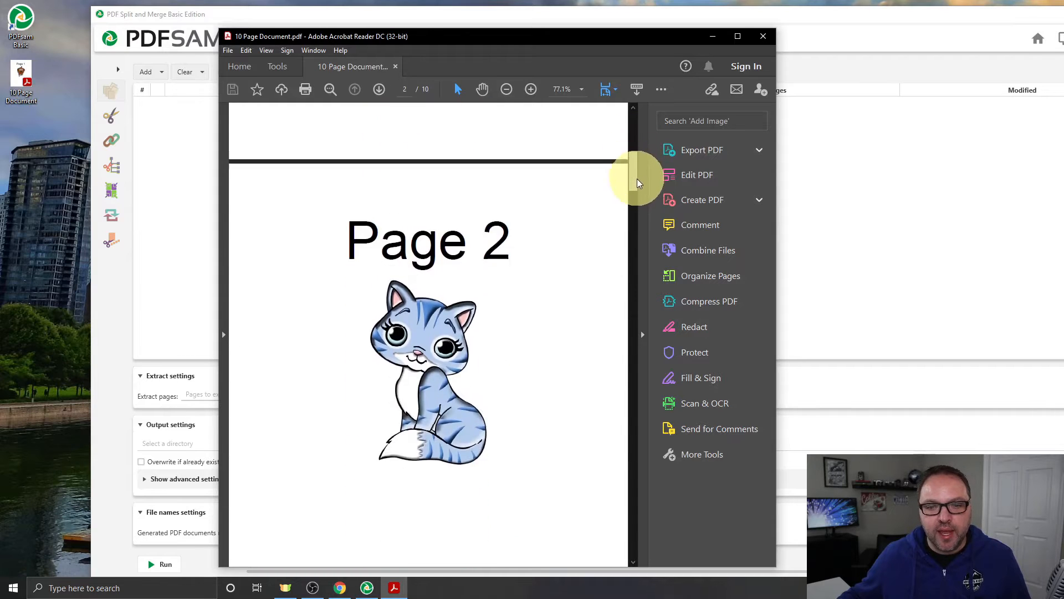
scroll(down, 3)
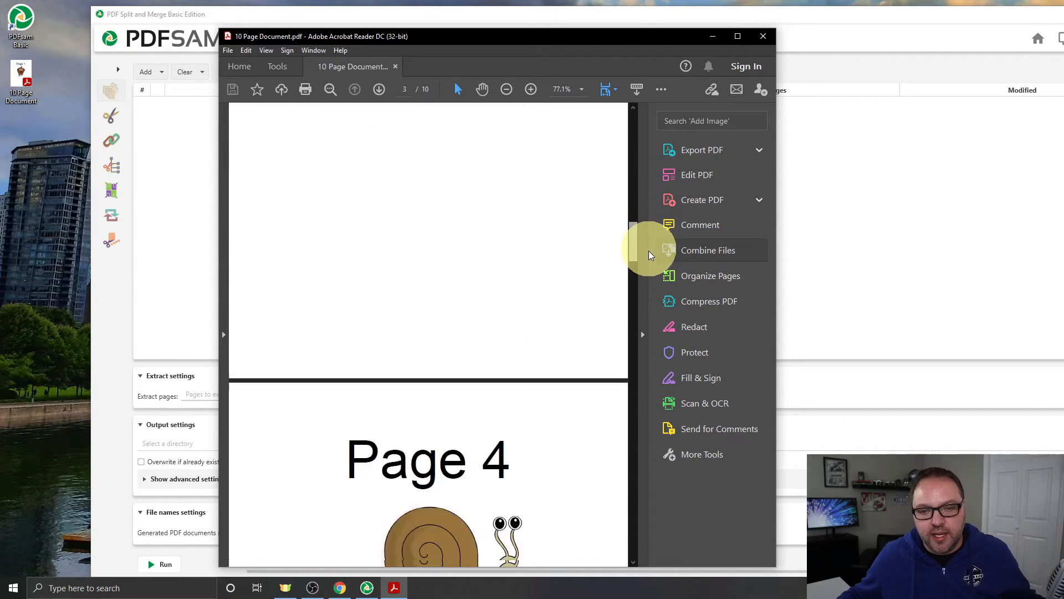
scroll(down, 3)
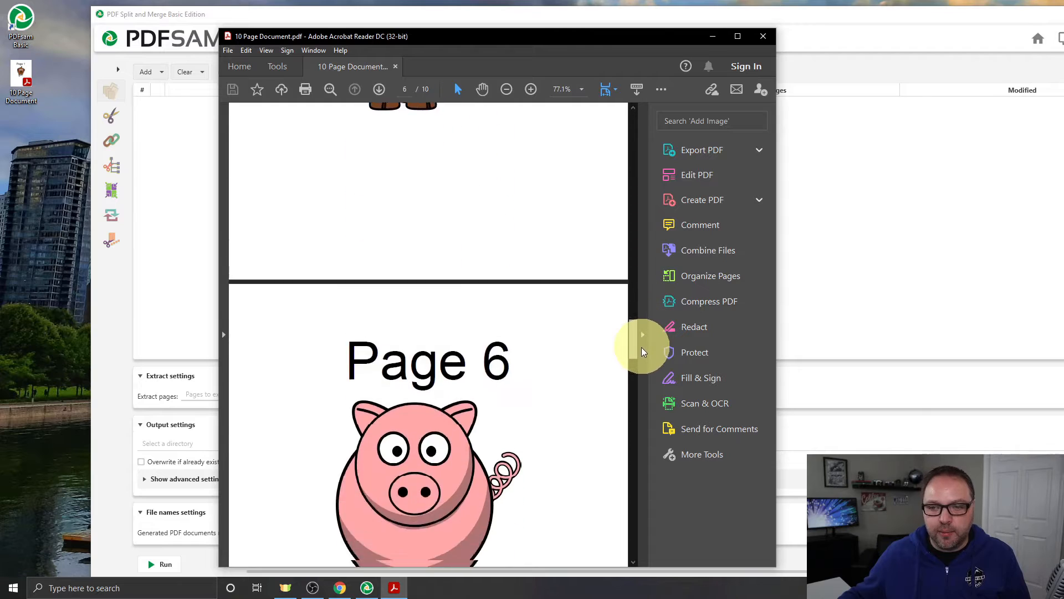
scroll(down, 3)
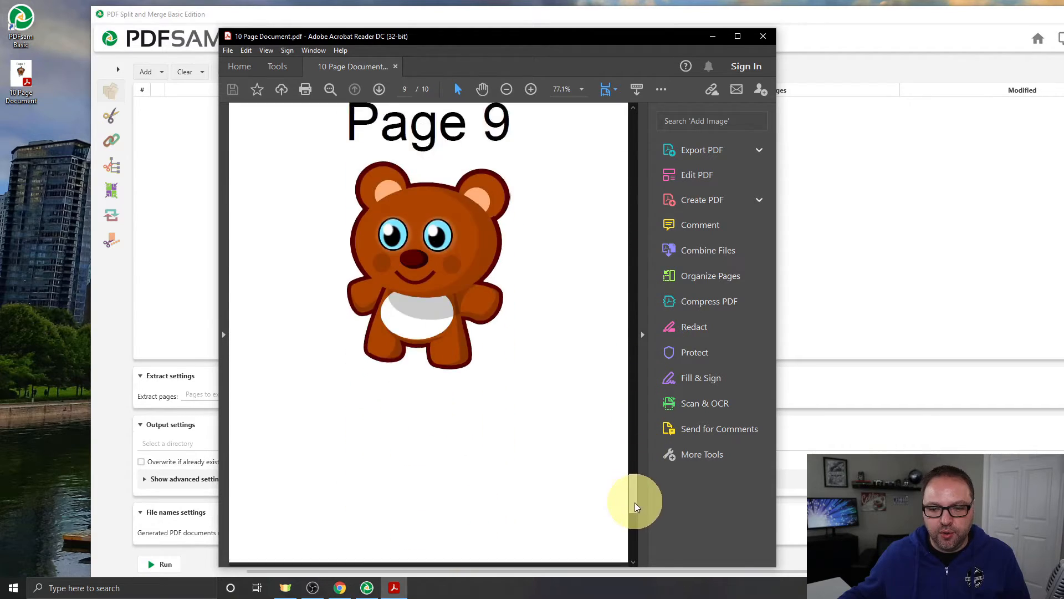
scroll(up, 3)
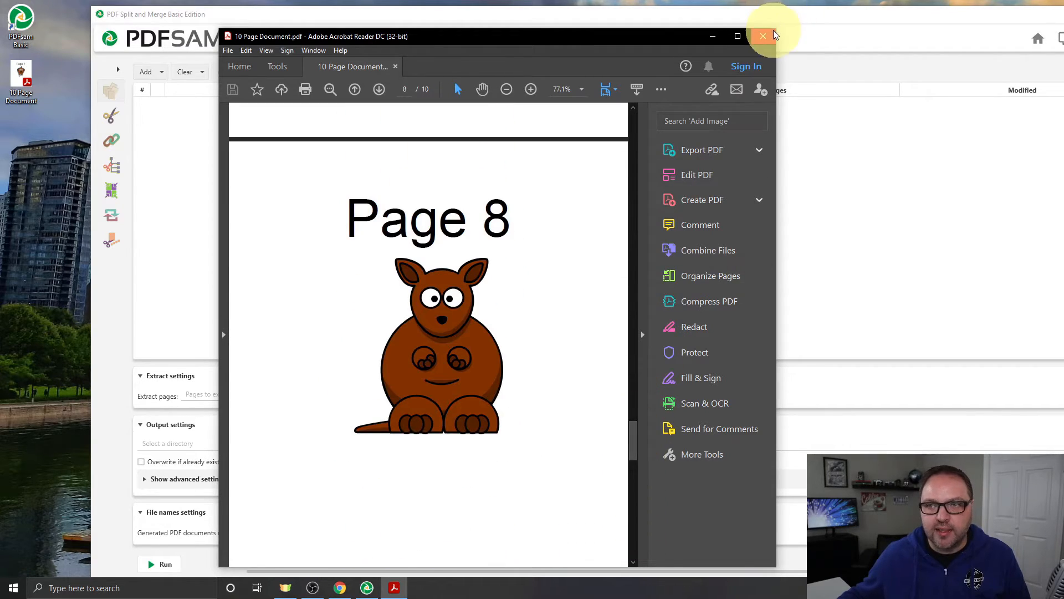
click(762, 35)
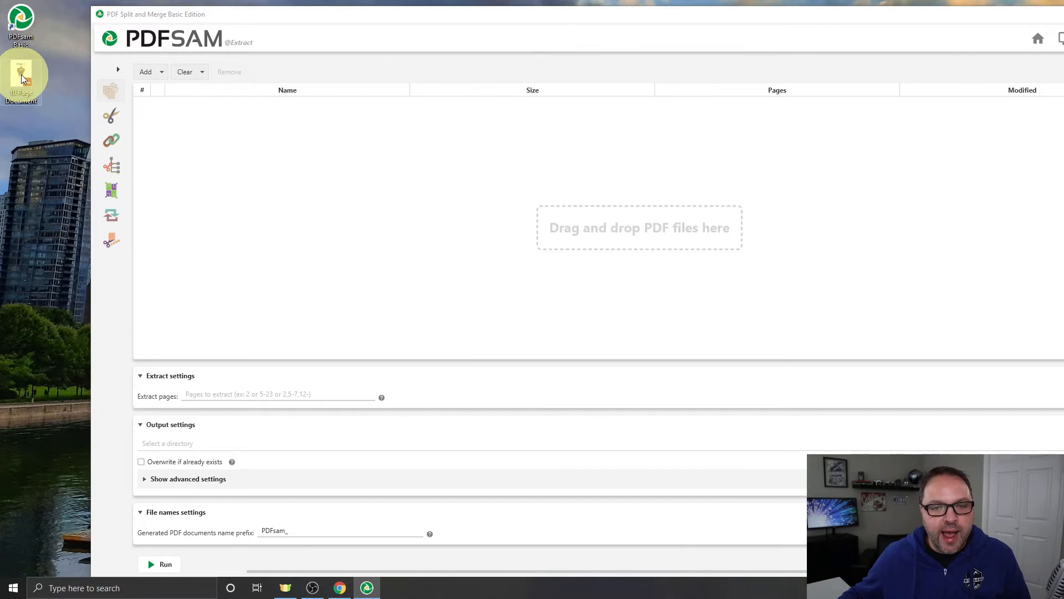
- Drag 10 Page Document.pdf from the desktop into the Extract file list
drag(21, 74, 713, 204)
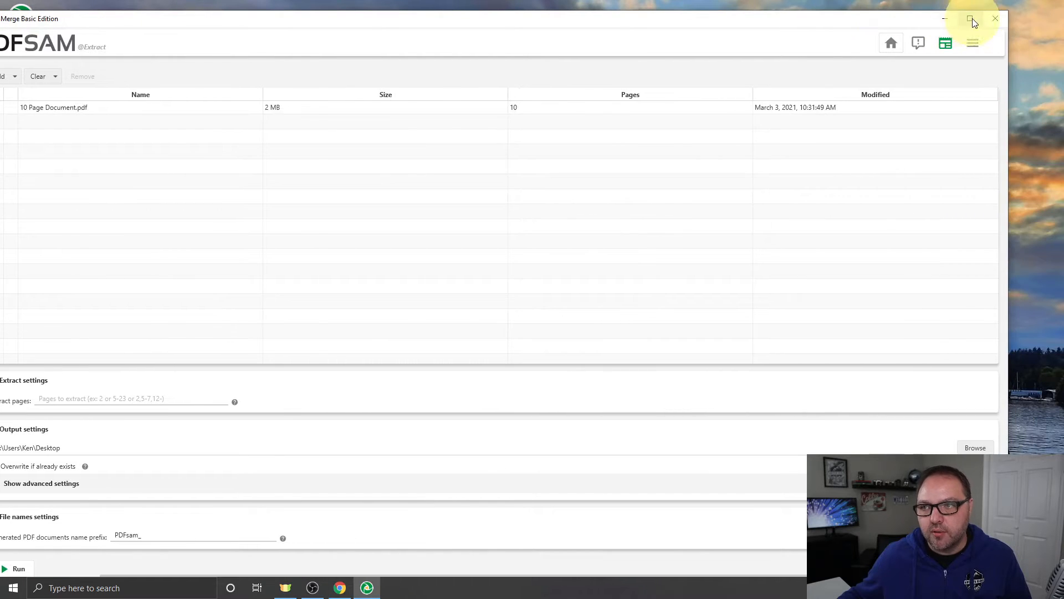
click(971, 18)
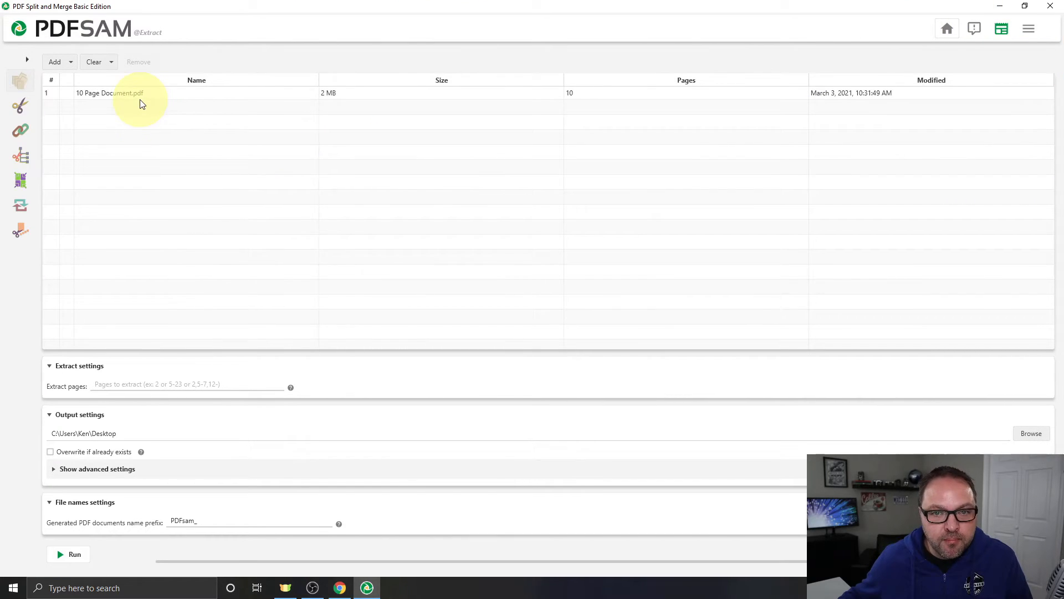
mouse_move(638, 95)
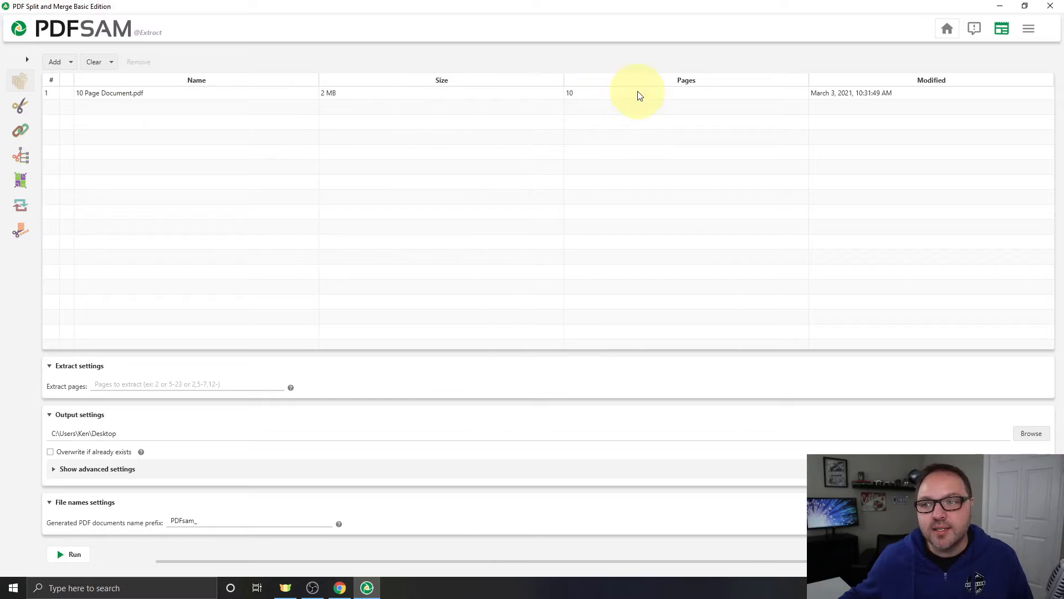
mouse_move(426, 217)
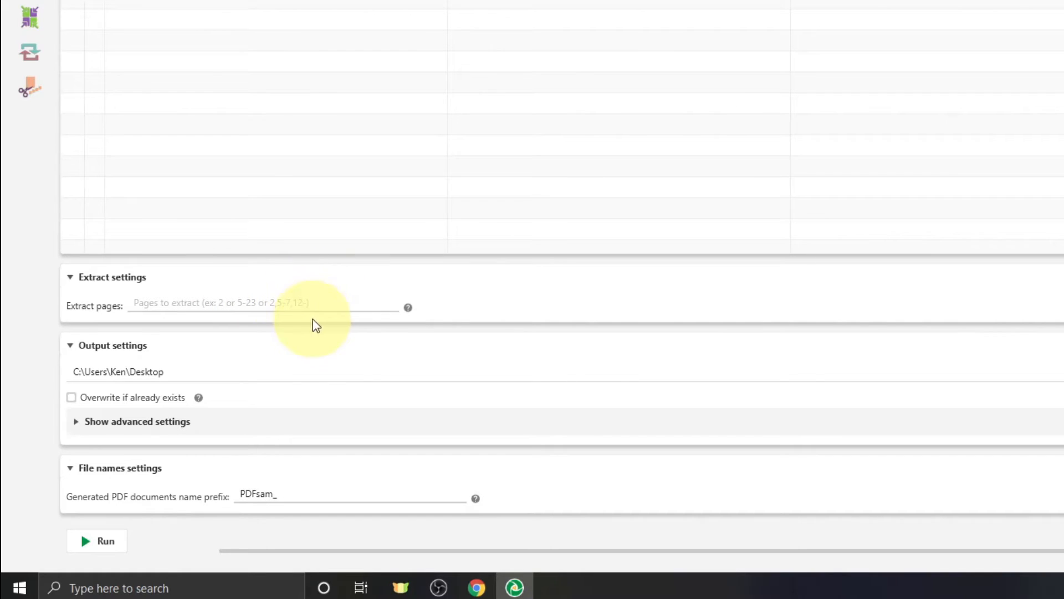
- Enter '2, 4, 6-9' as the pages to extract
click(258, 306)
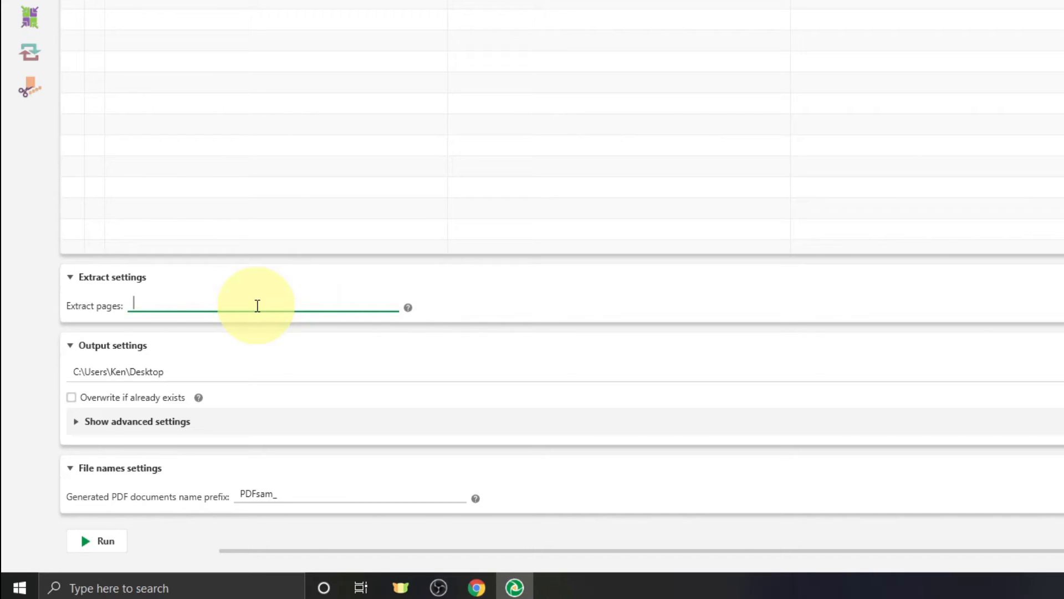
text(2)
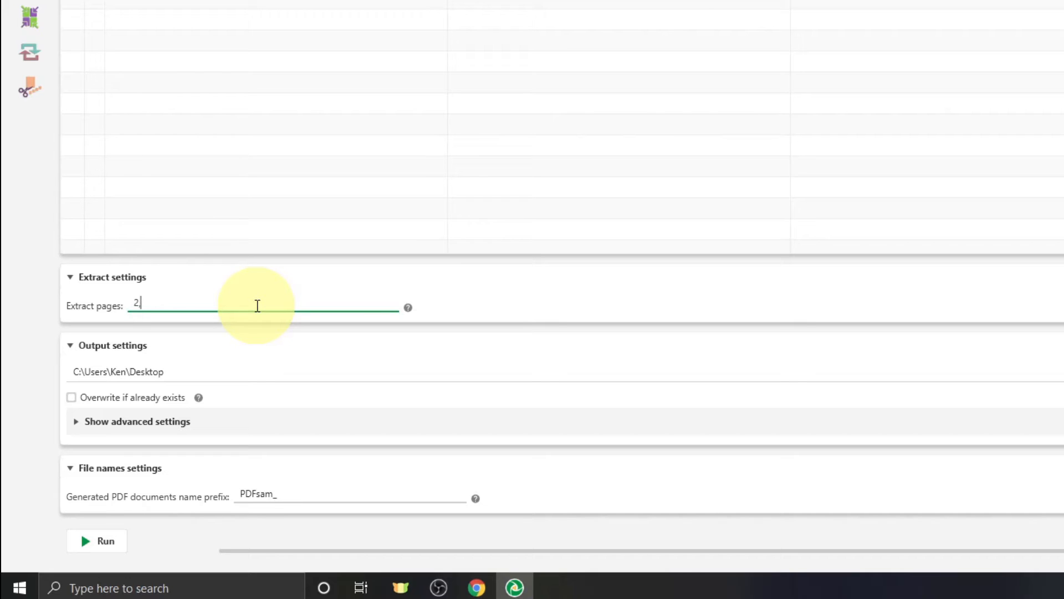
text(, 4)
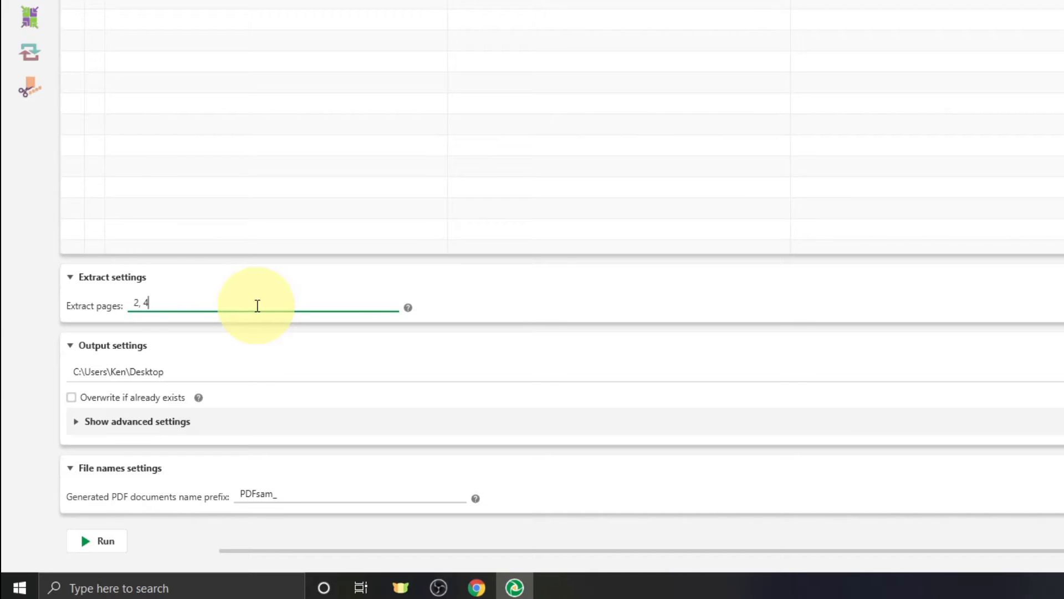
text(, 6-)
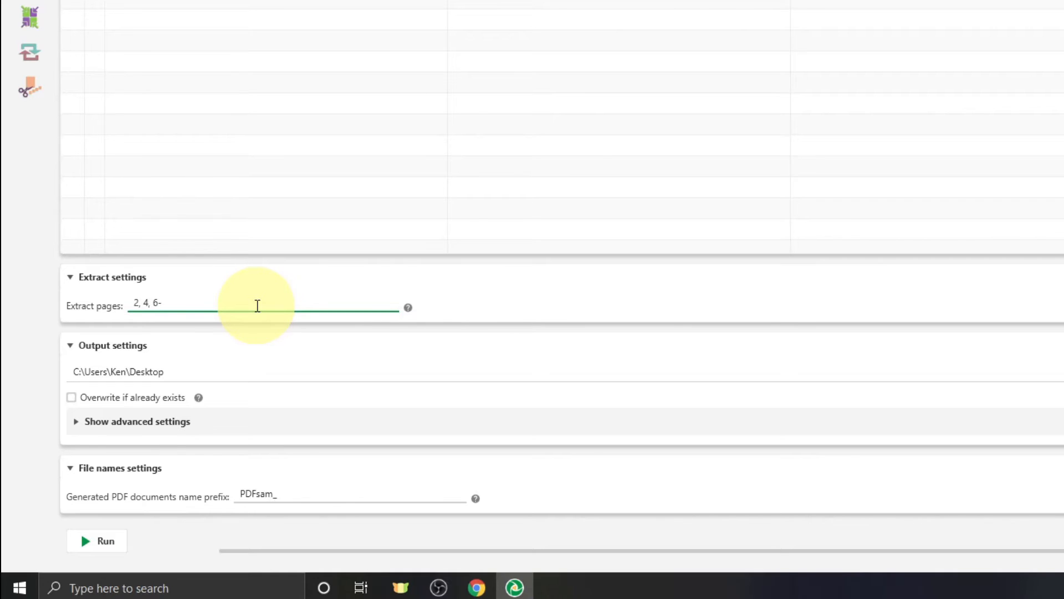
text(9)
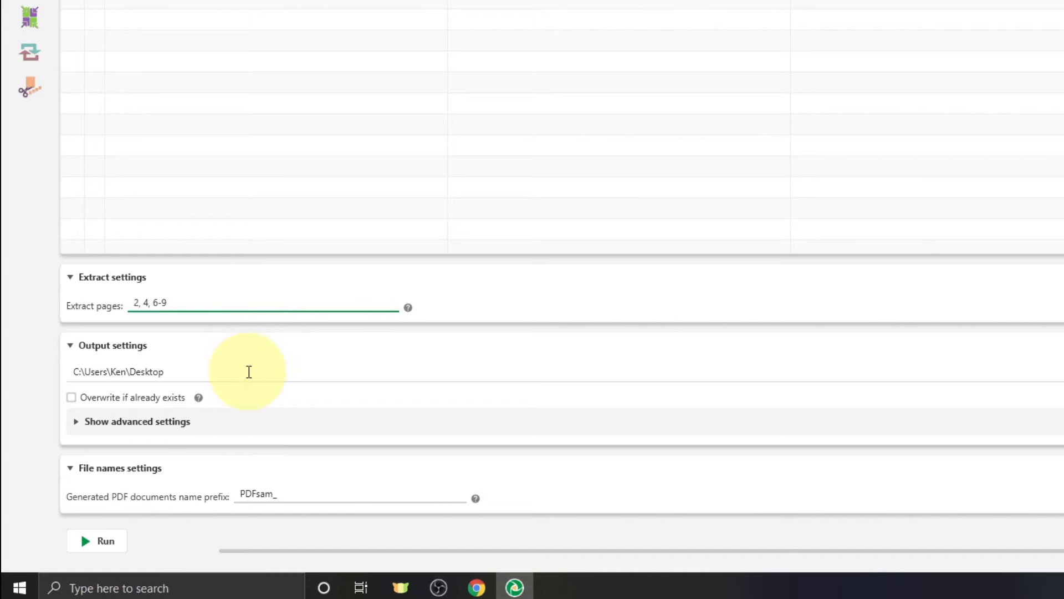
mouse_move(131, 366)
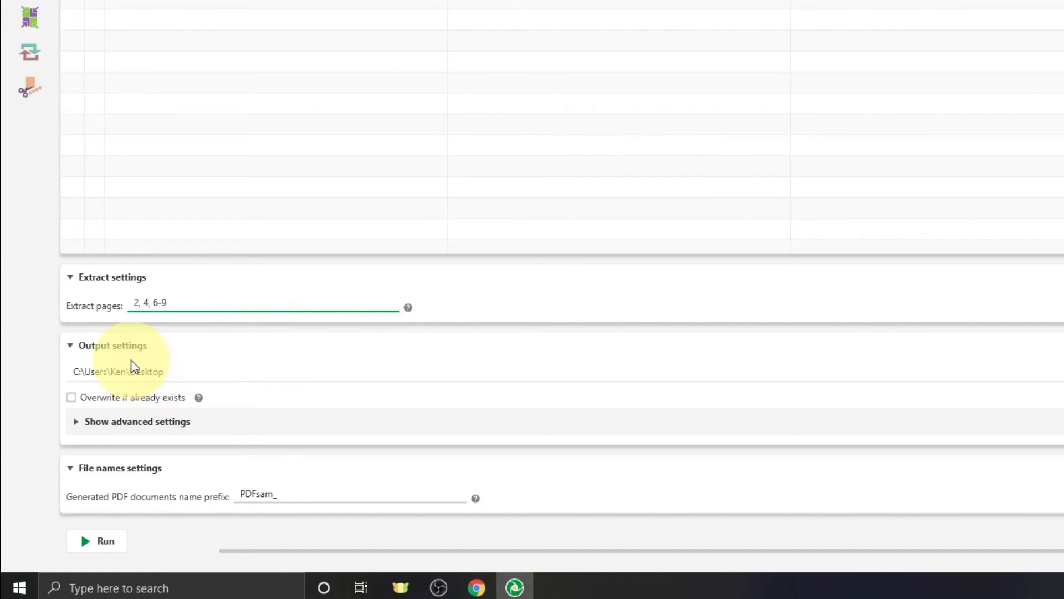
mouse_move(243, 355)
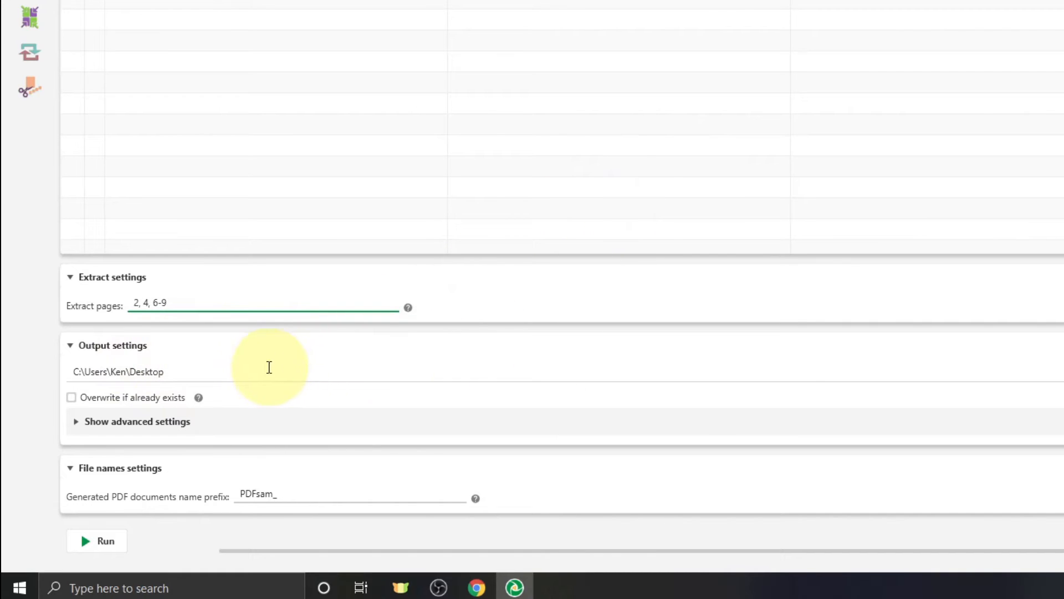
mouse_move(217, 372)
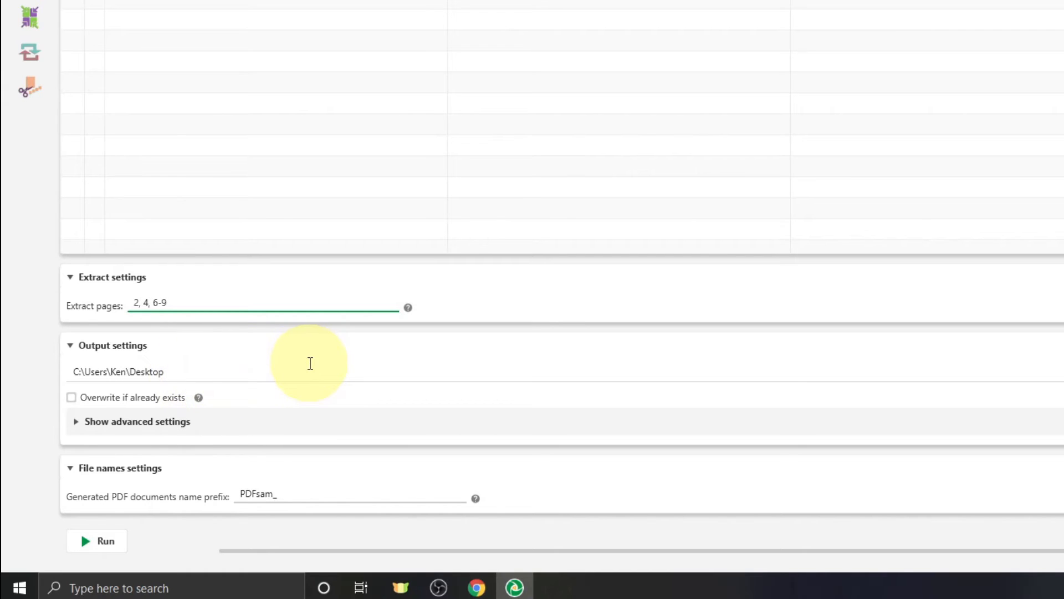
mouse_move(164, 548)
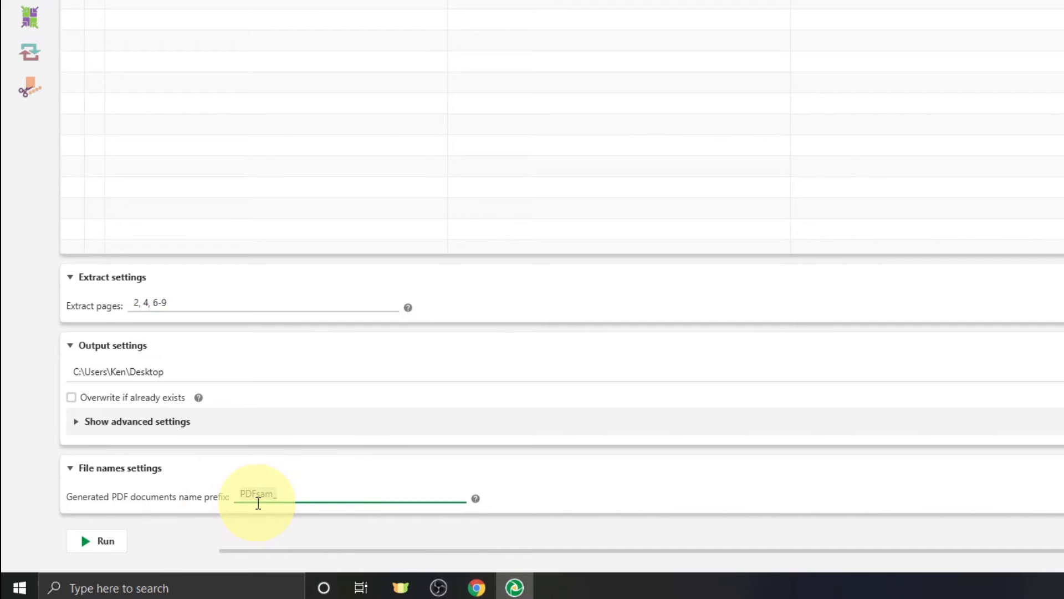
- Replace the default PDFsam_ name prefix with 'Ken'
text(Ken)
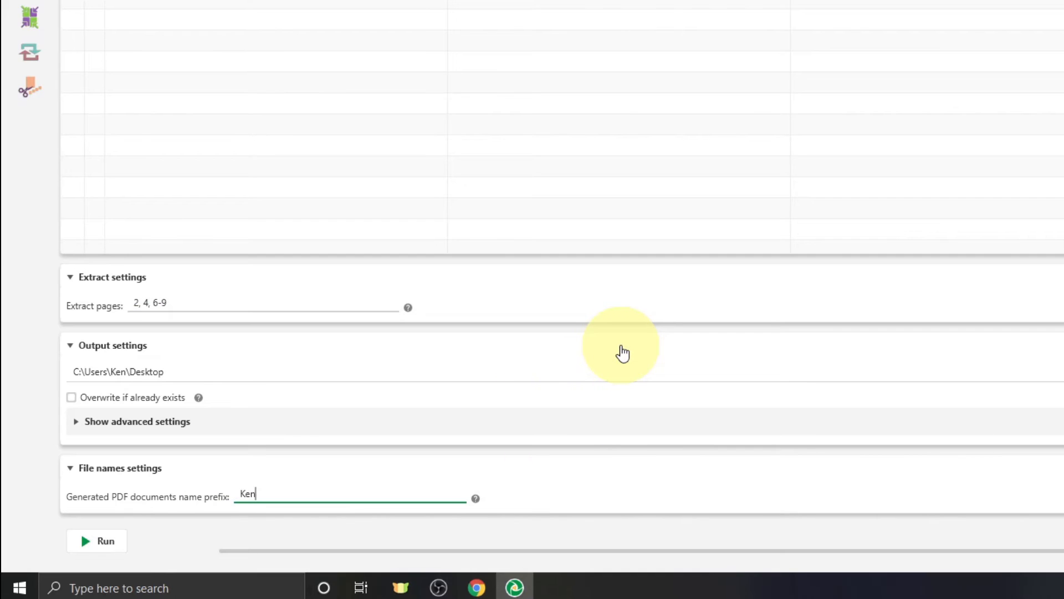
mouse_move(114, 532)
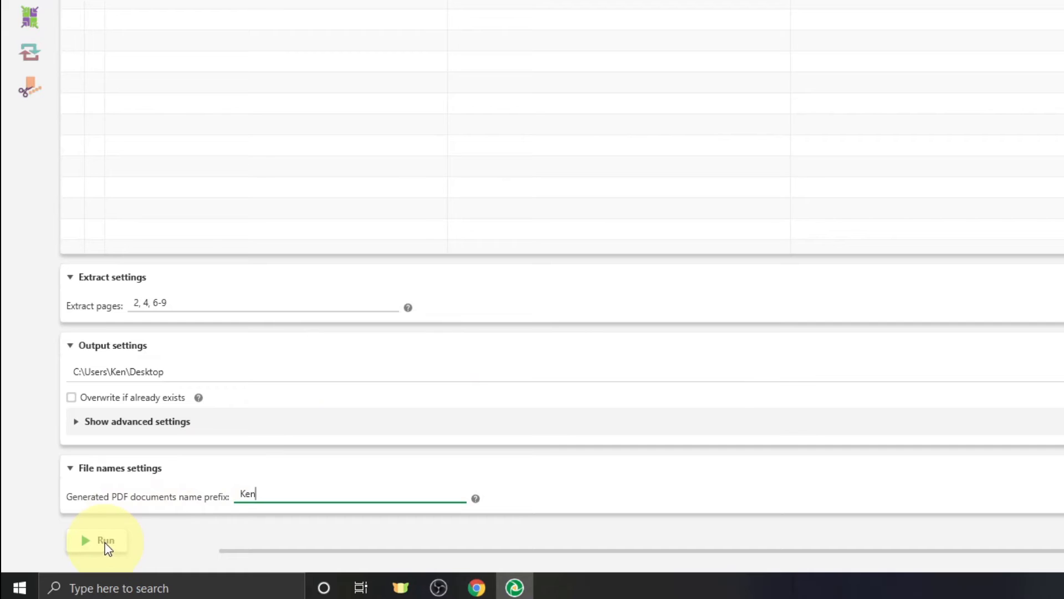
- Run the extraction to the Desktop, choosing Skip at the 'Directory not empty' warning
click(103, 541)
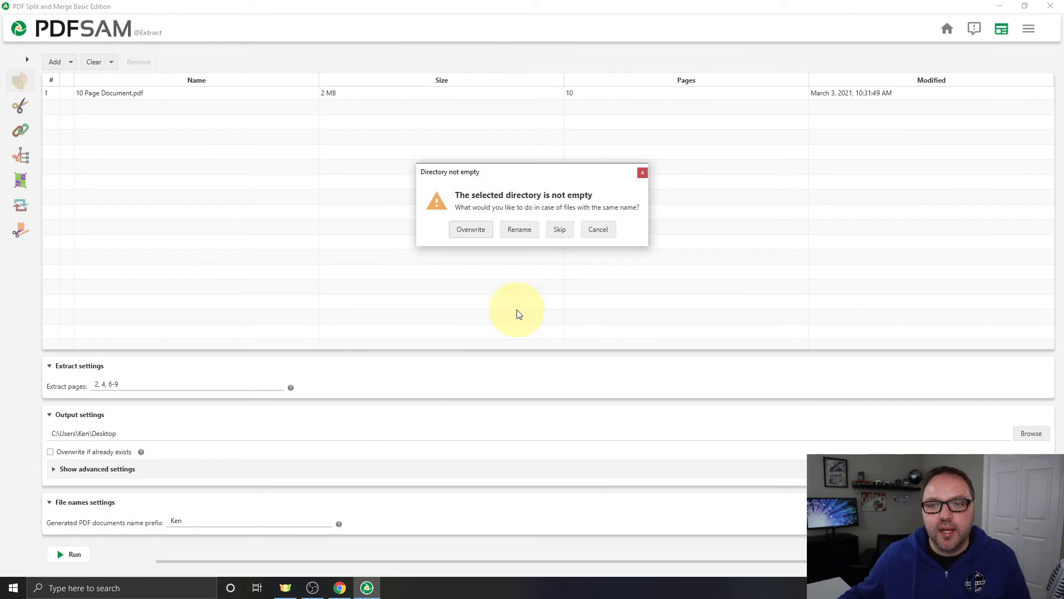
mouse_move(581, 228)
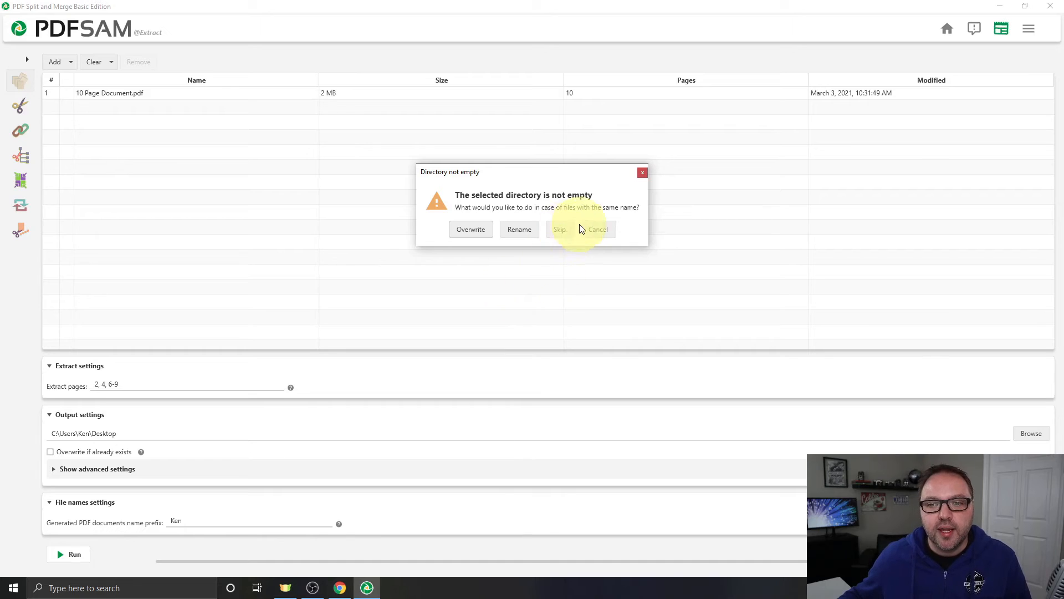
mouse_move(648, 238)
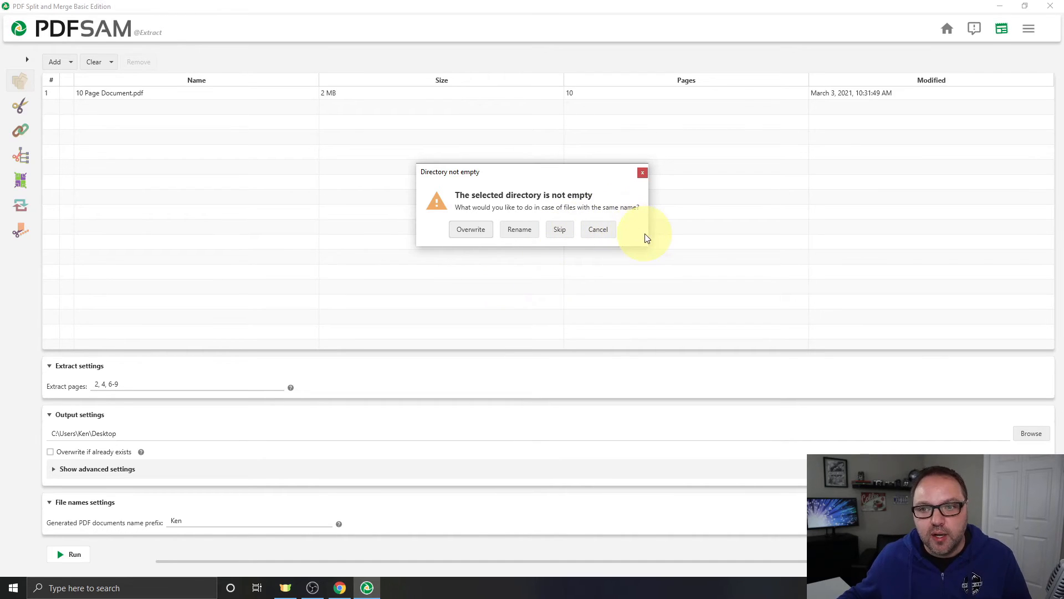
mouse_move(470, 277)
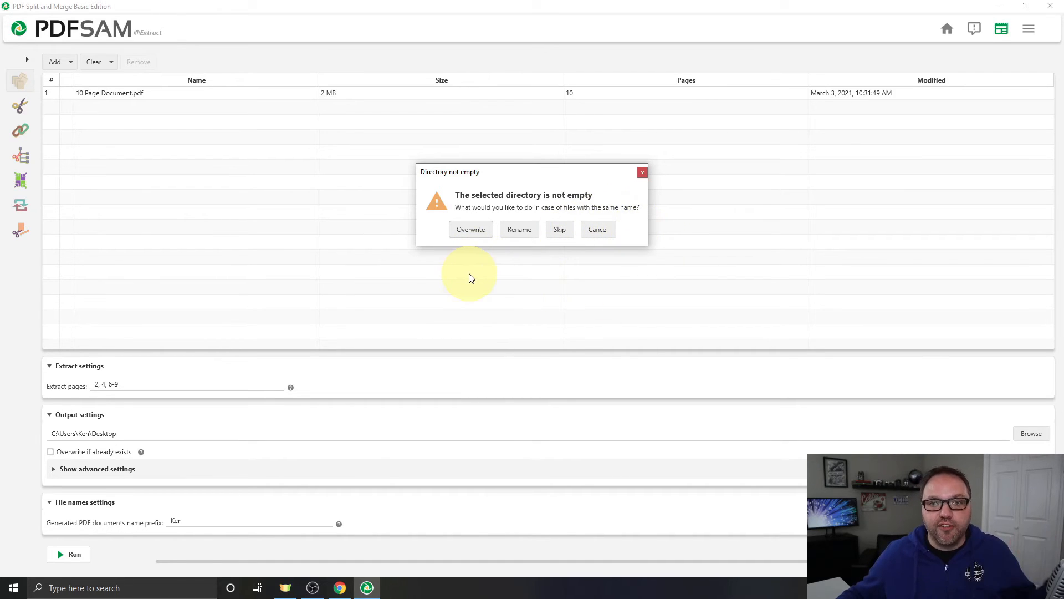
mouse_move(477, 269)
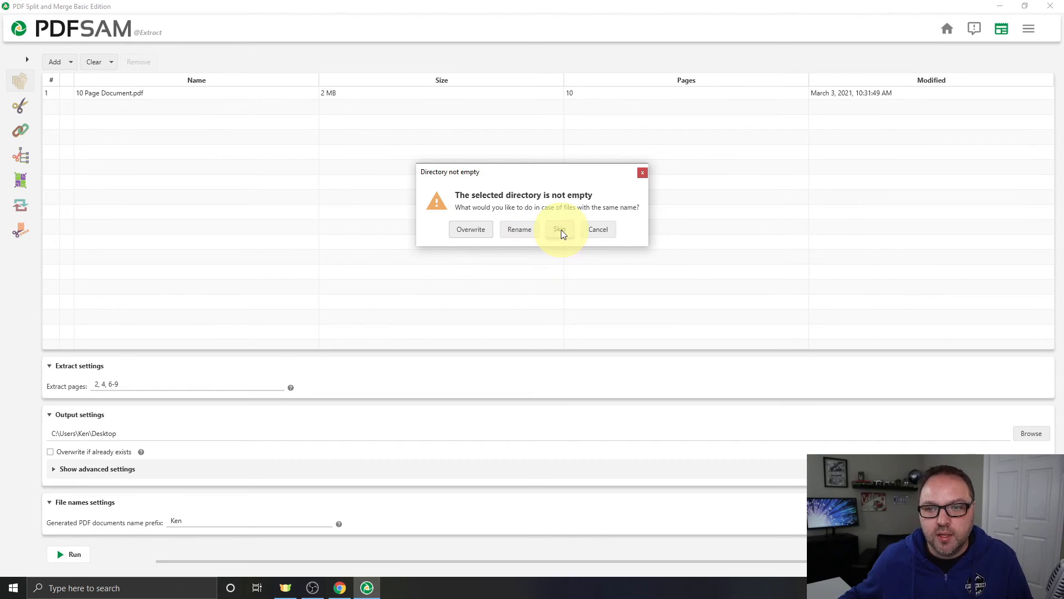
click(558, 228)
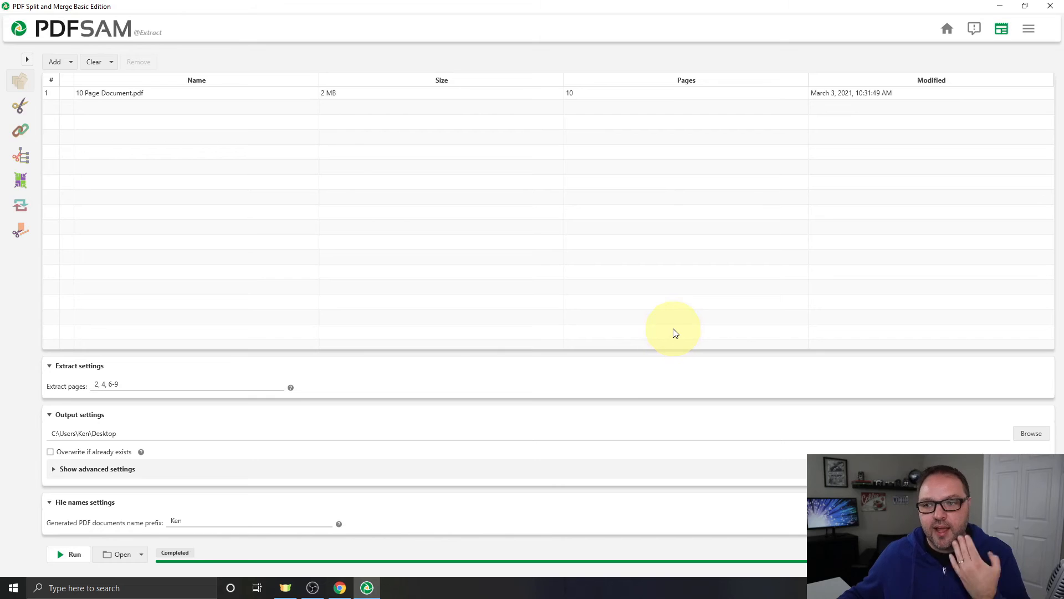
mouse_move(670, 315)
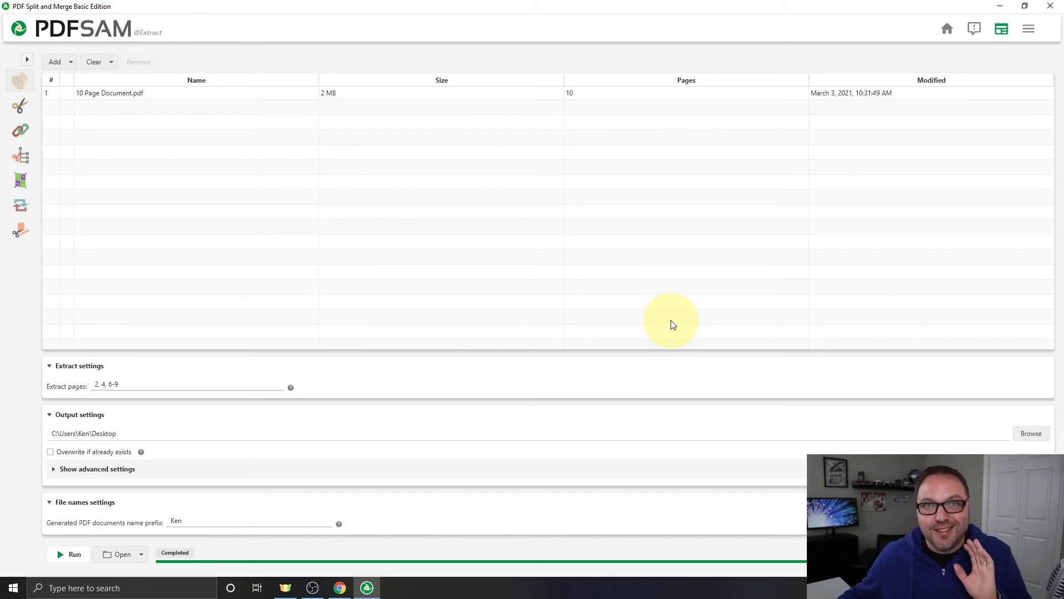
mouse_move(976, 28)
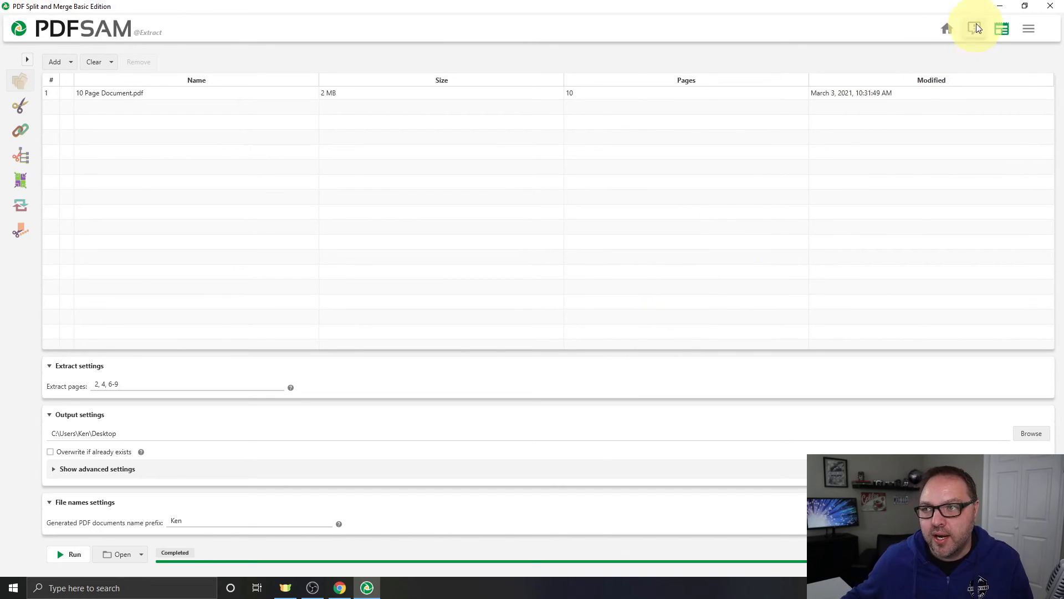
mouse_move(1001, 4)
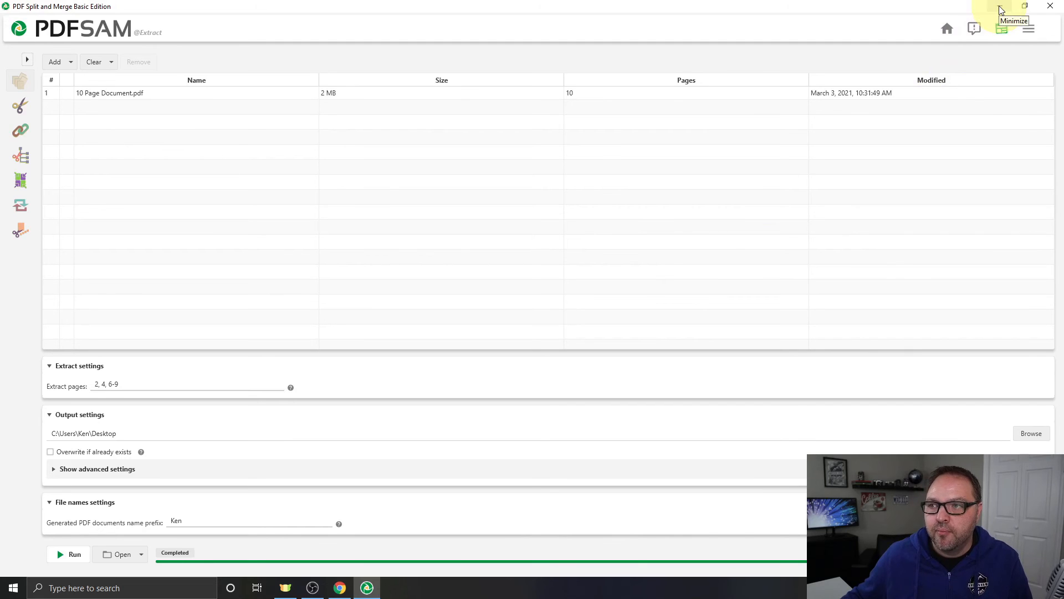
- Minimize PDFsam and open 2_Ken10 Page Document.pdf from the desktop in Acrobat Reader
click(1000, 6)
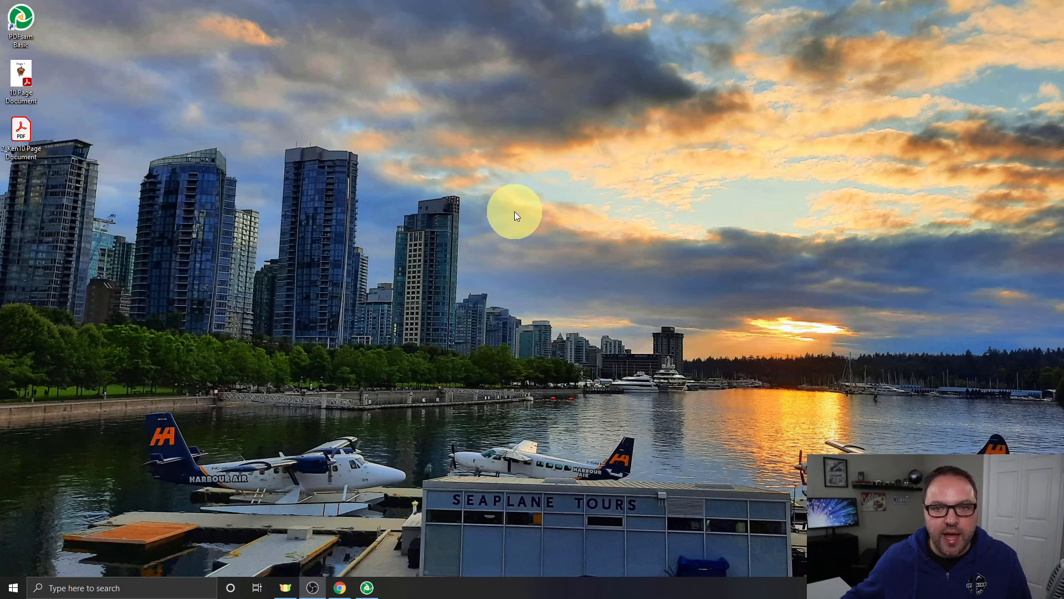
double_click(20, 128)
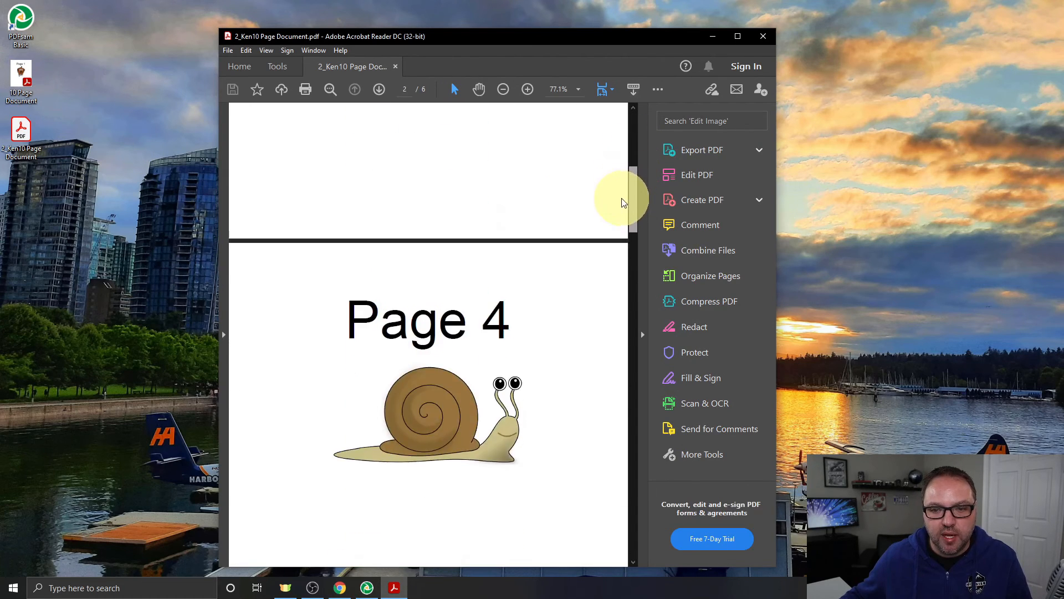
scroll(down, 3)
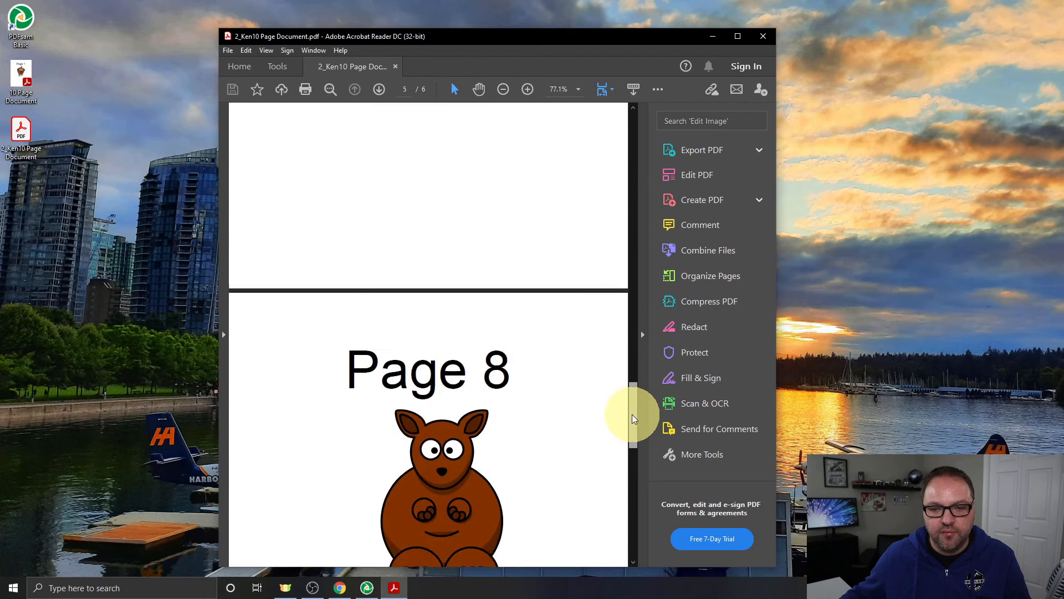
scroll(down, 3)
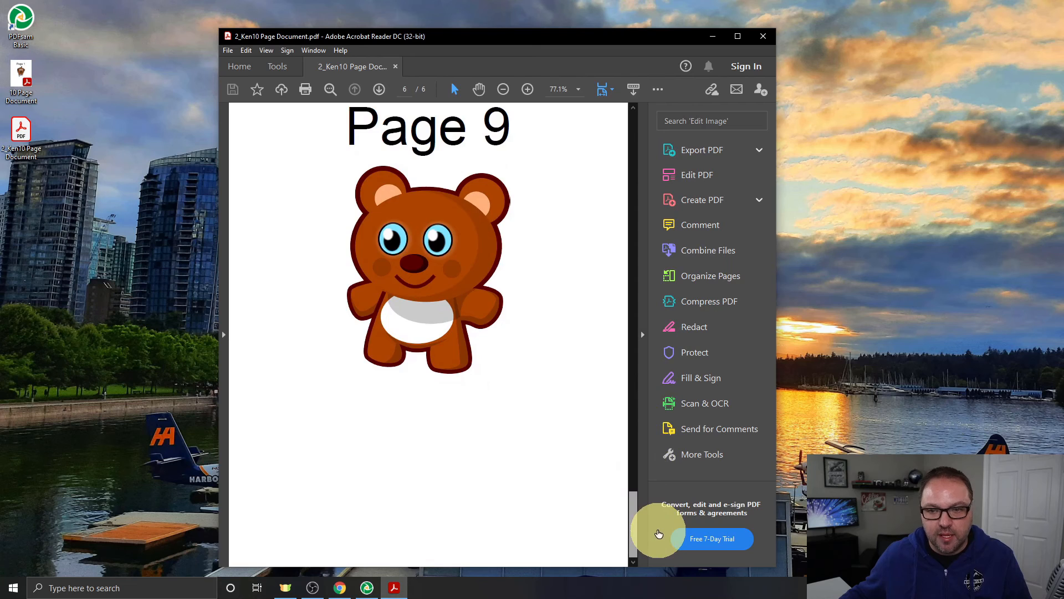